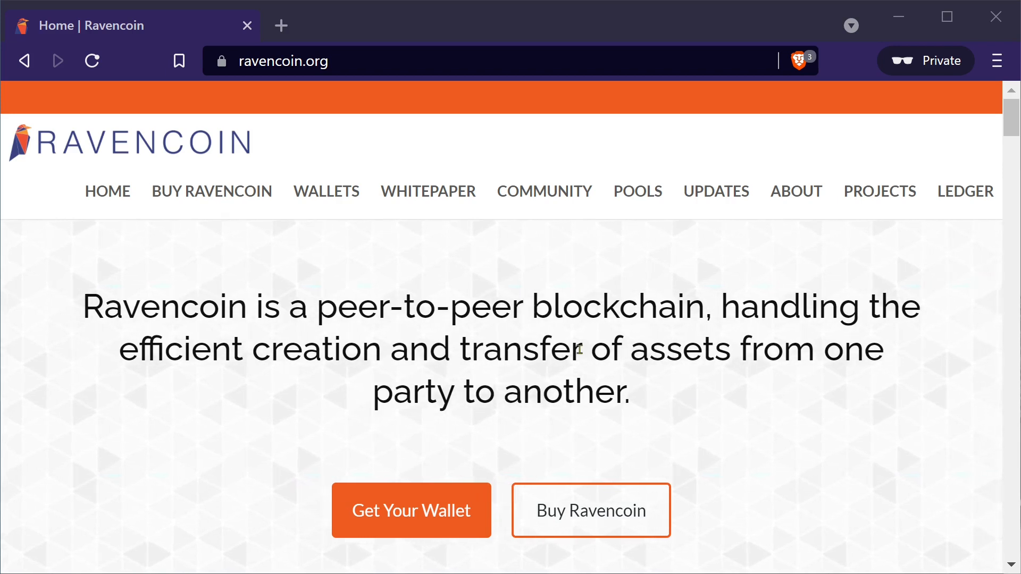
mouse_move(209, 148)
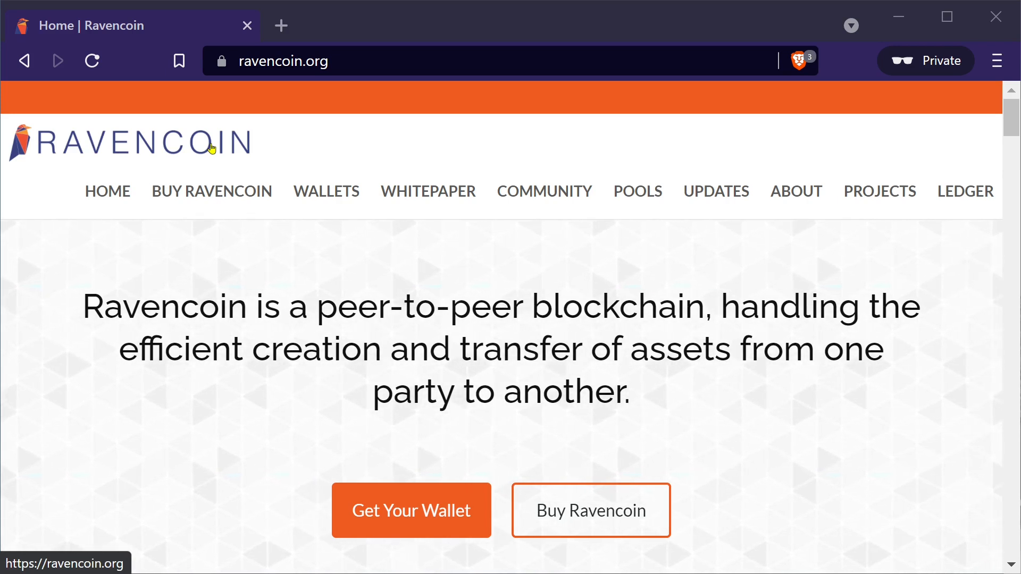
mouse_move(174, 360)
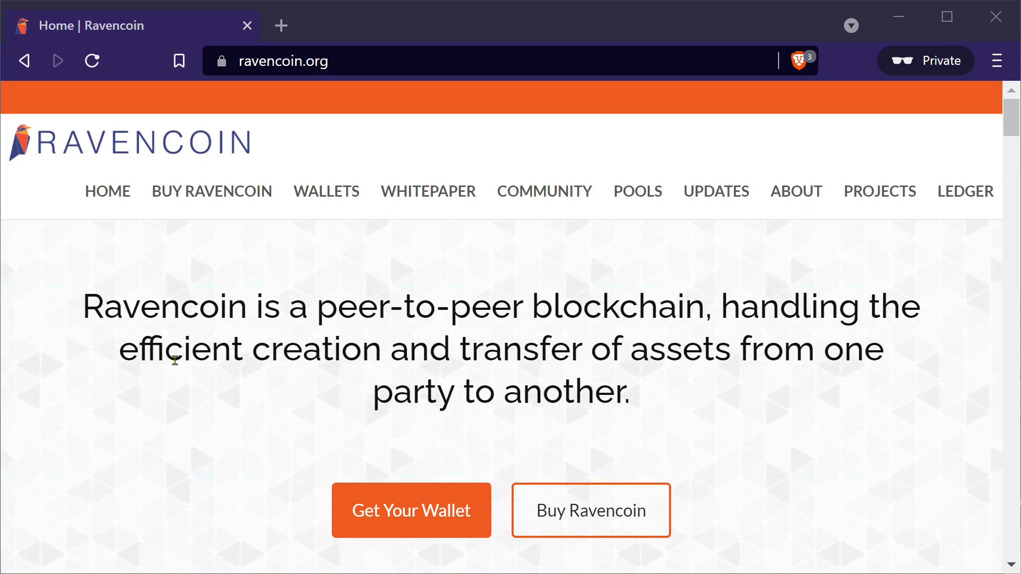
mouse_move(126, 327)
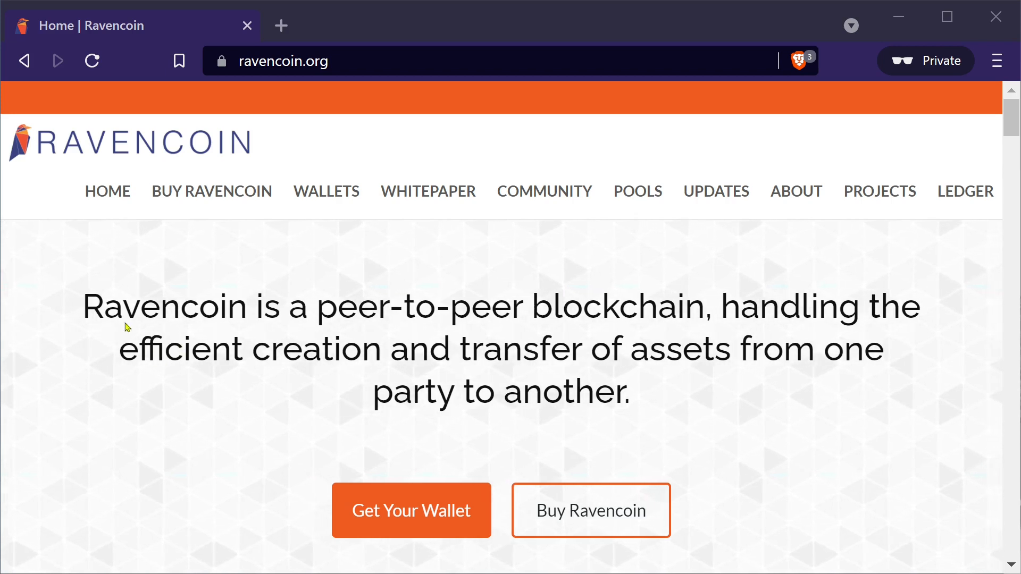
mouse_move(176, 165)
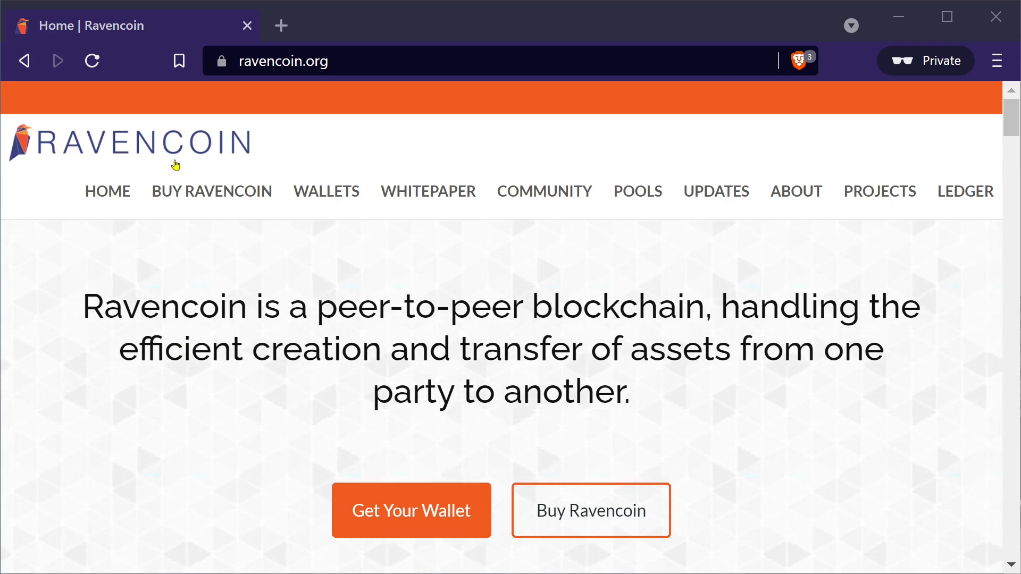
mouse_move(77, 147)
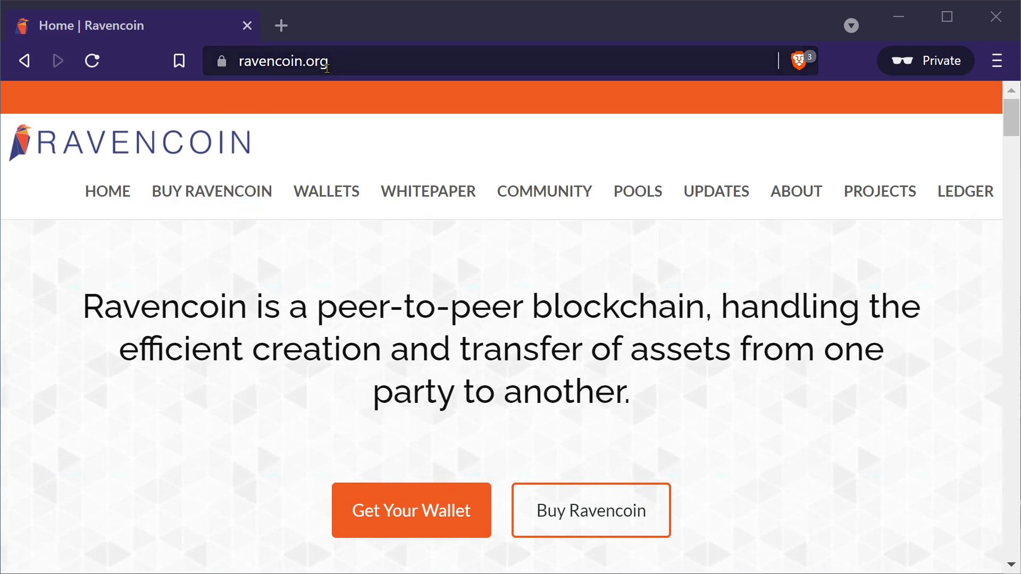
mouse_move(326, 192)
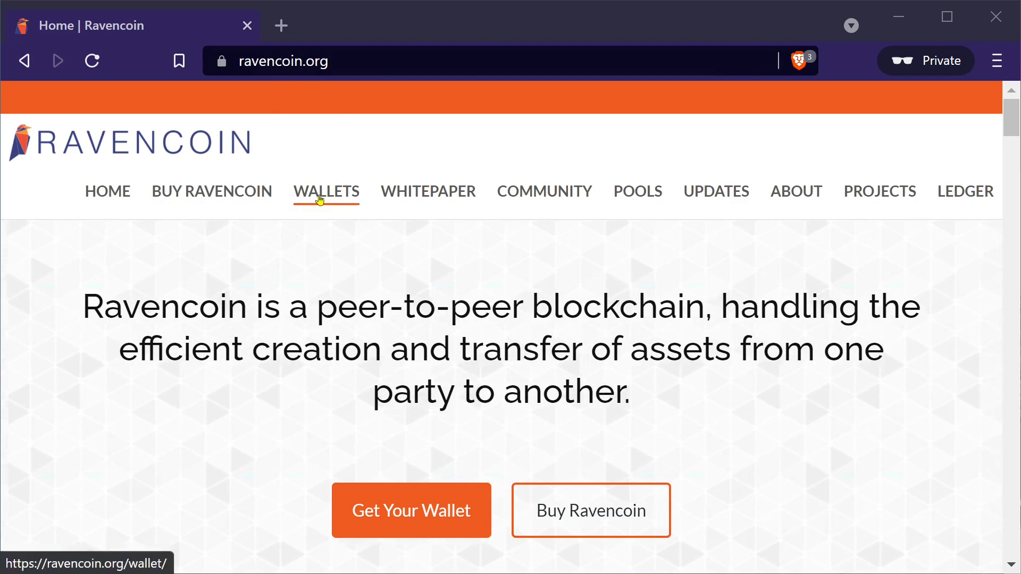
Open the Ravencoin Wallets page and scroll to the Windows, Mac and Linux desktop downloads
click(325, 191)
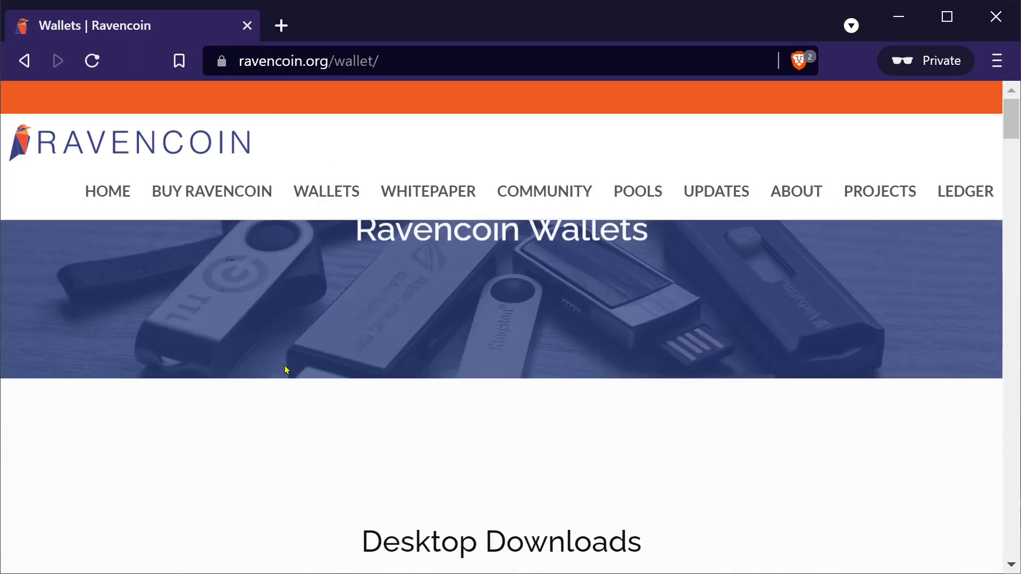
scroll(down, 3)
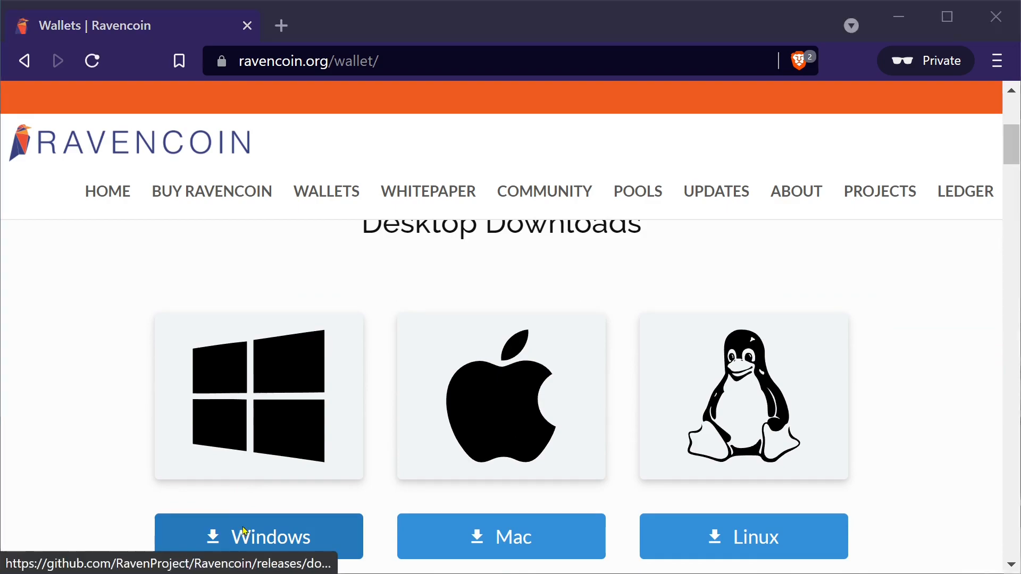
Get the Windows wallet, dismiss the sync notice, and add a receiving address labelled 'Grow Every Day'
click(258, 536)
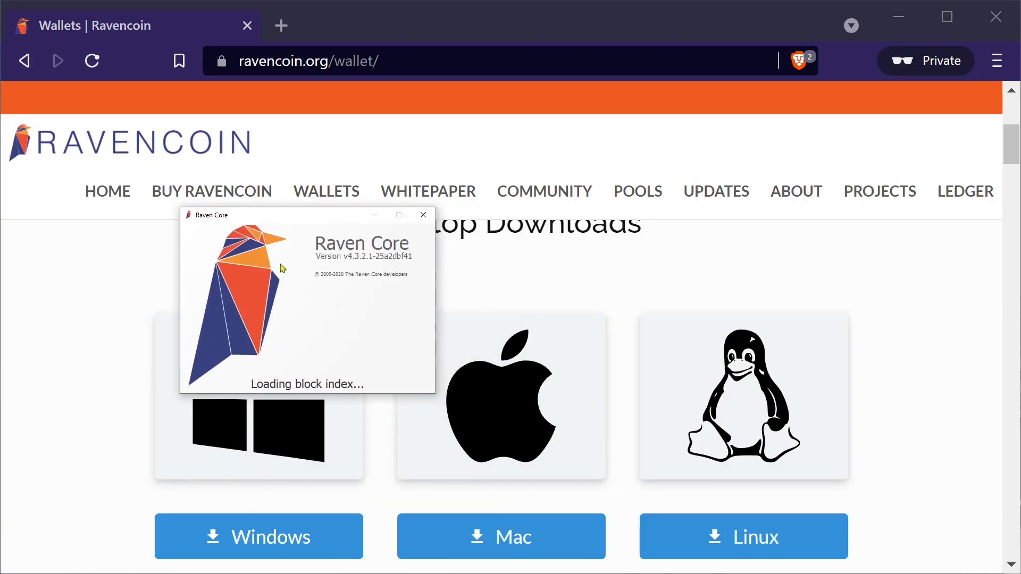
mouse_move(389, 244)
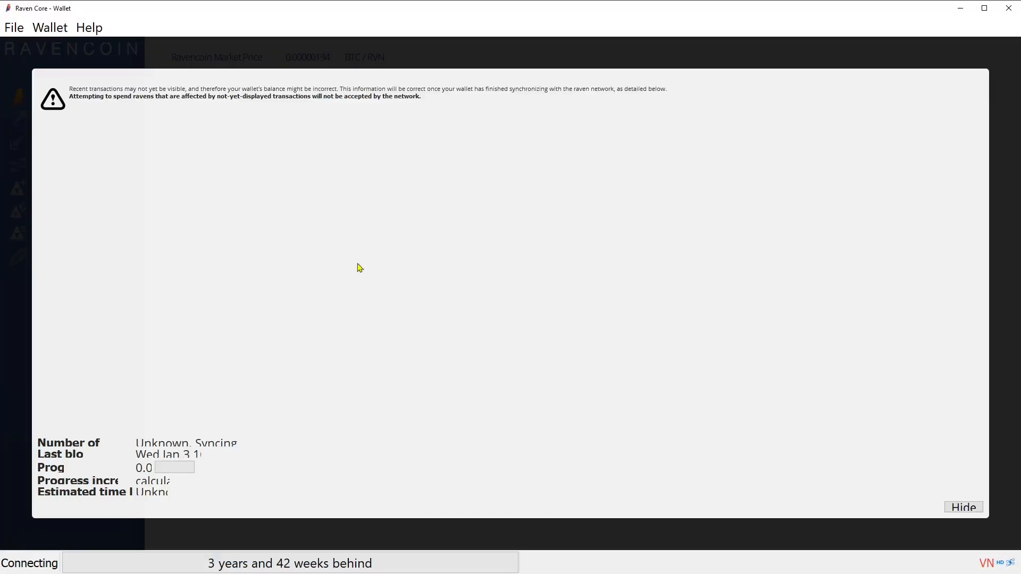
mouse_move(92, 570)
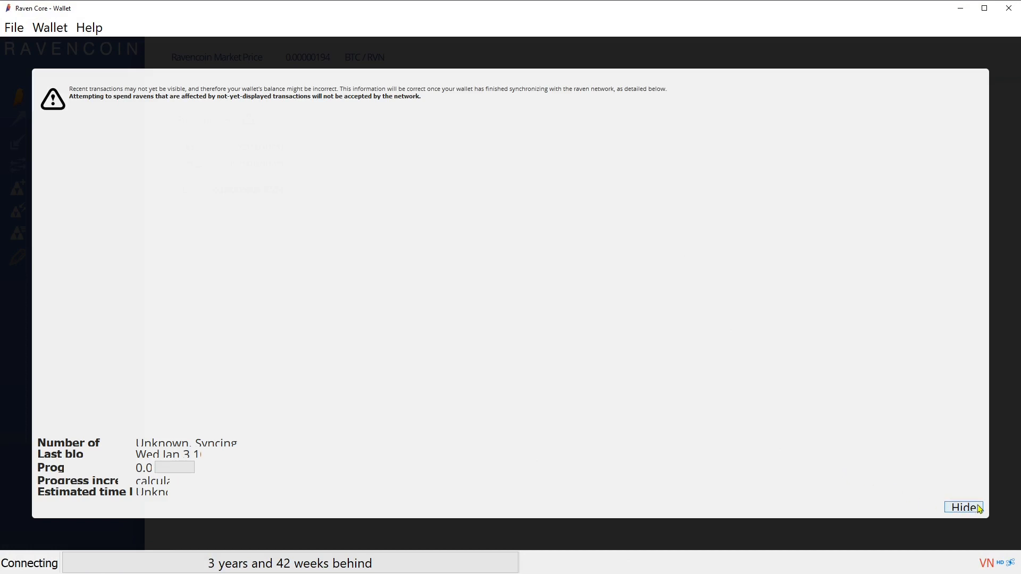
click(963, 507)
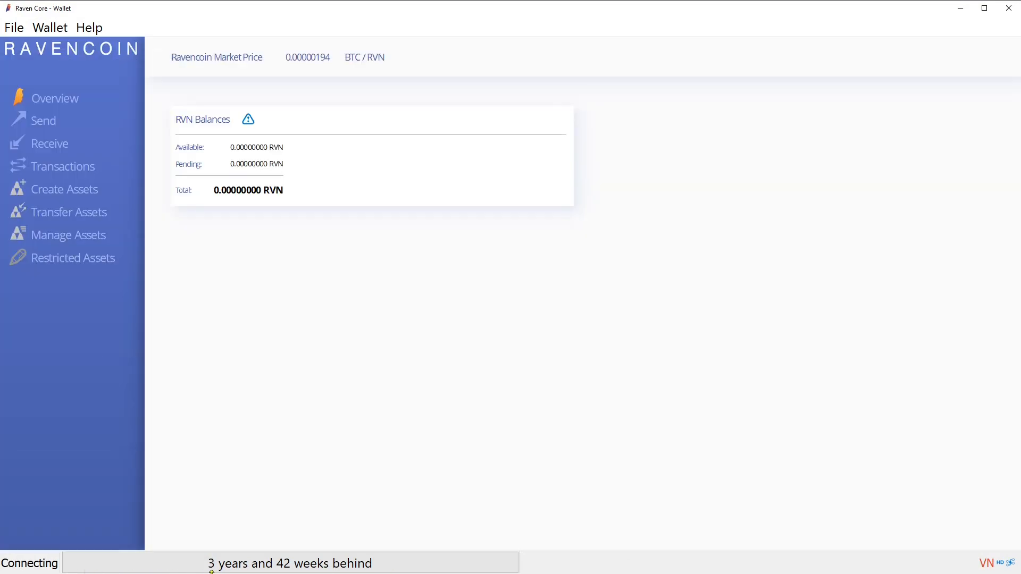
mouse_move(194, 355)
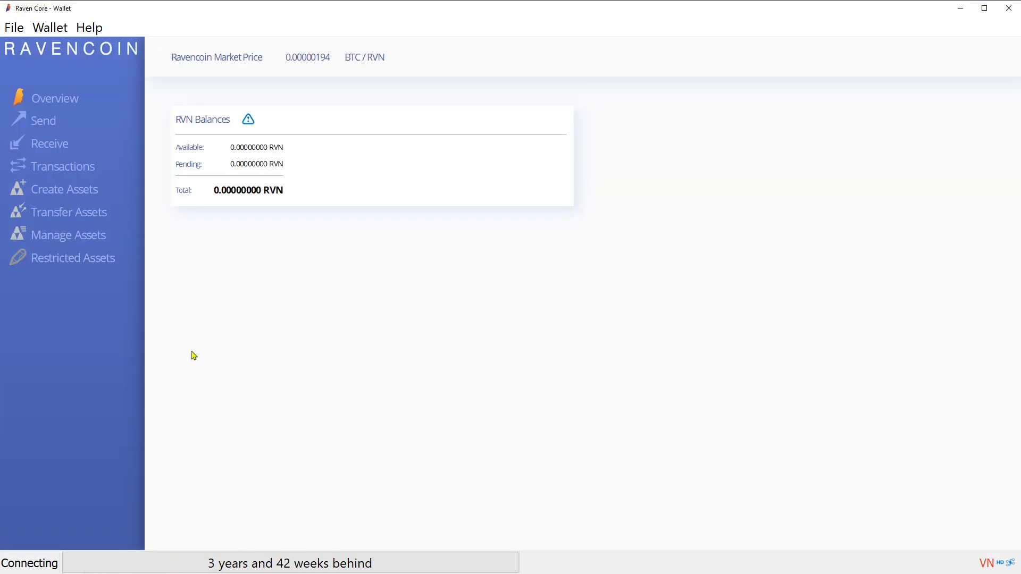
click(13, 27)
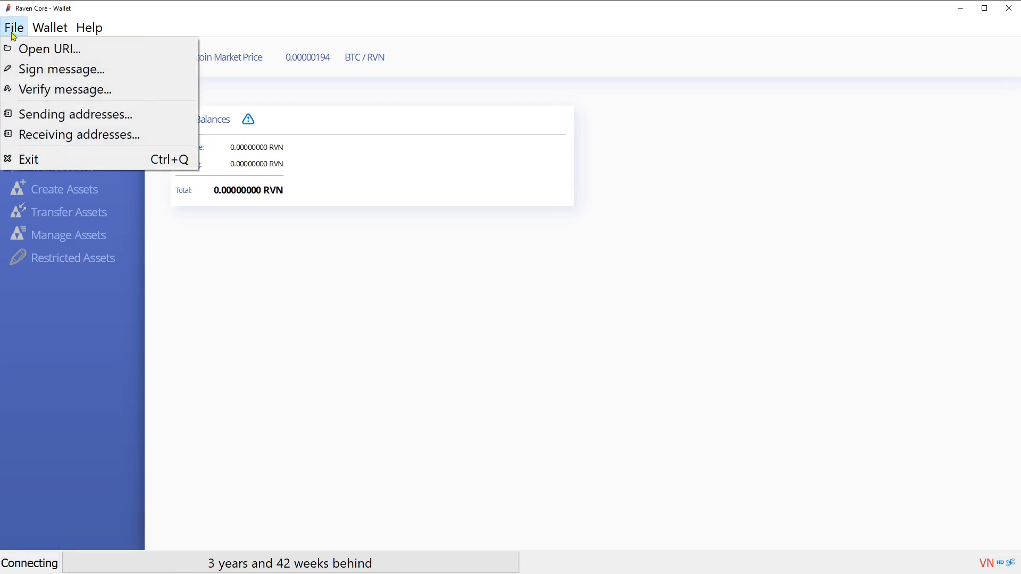
mouse_move(78, 134)
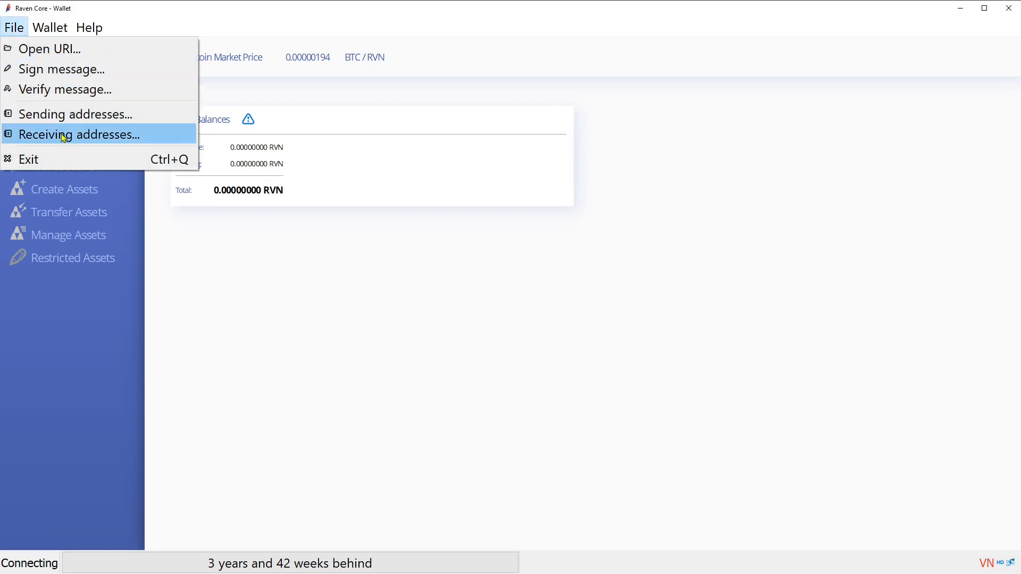
click(78, 134)
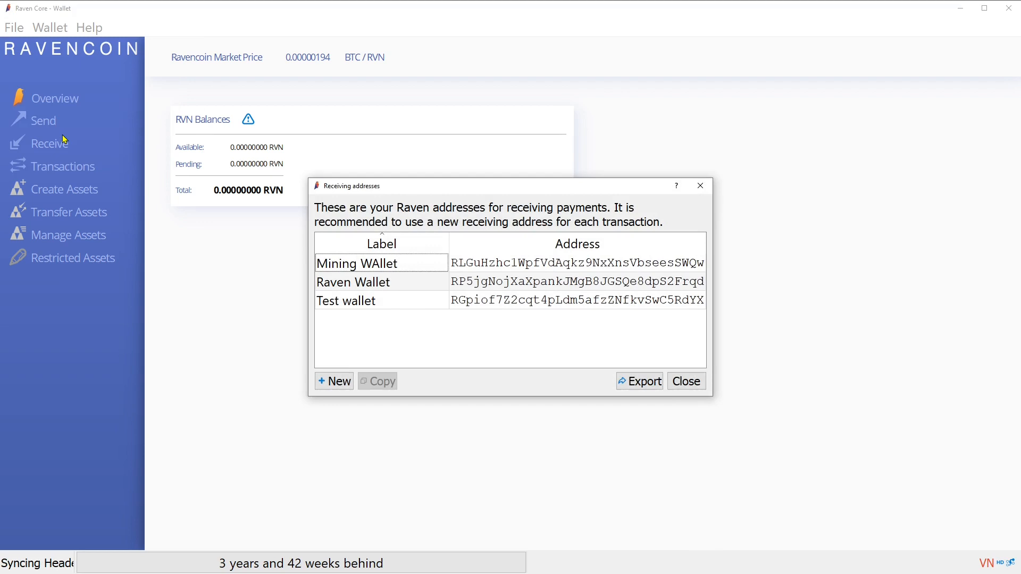
click(357, 264)
text(G)
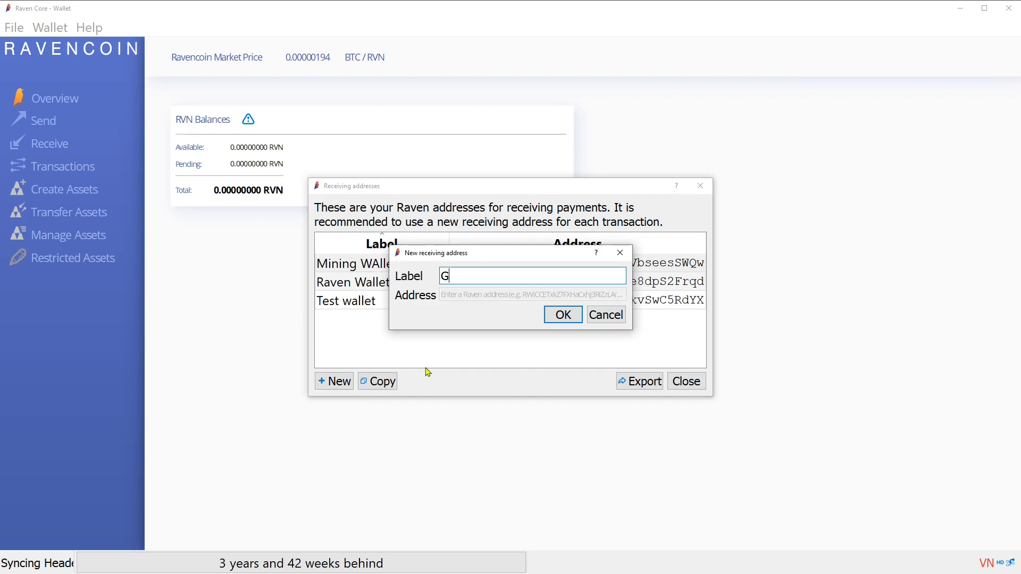
text(row Every Dayh)
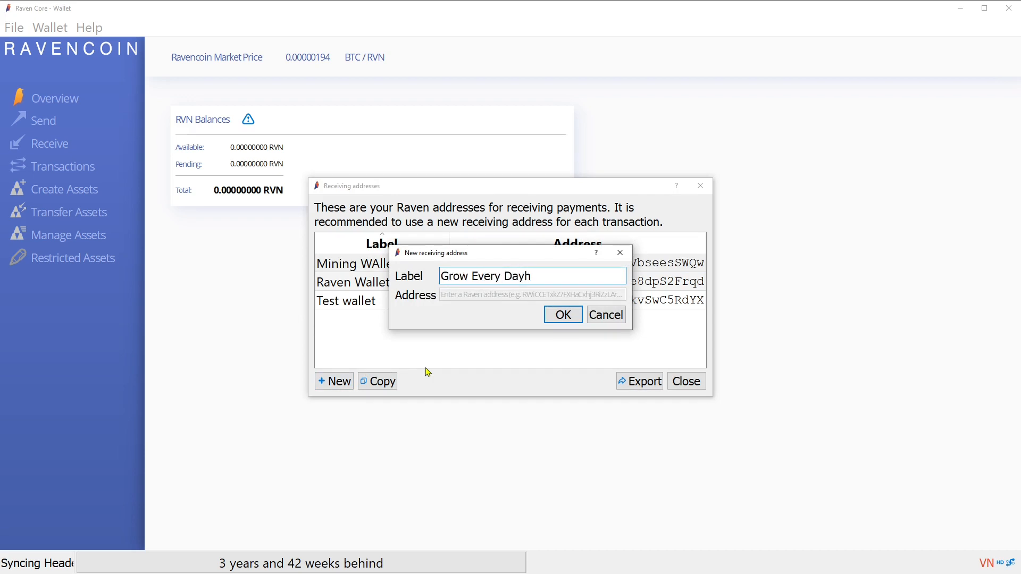
click(562, 314)
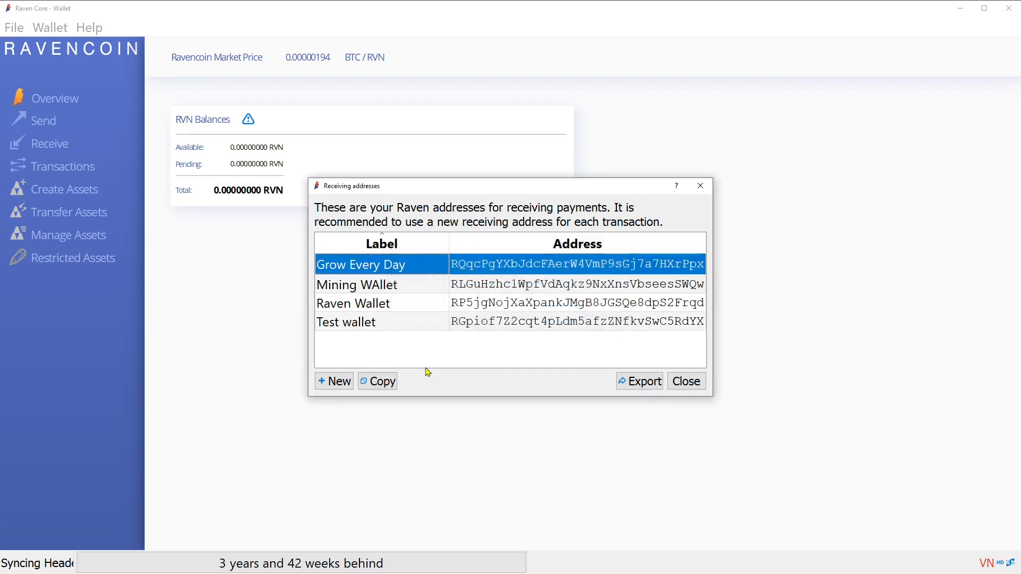
mouse_move(522, 269)
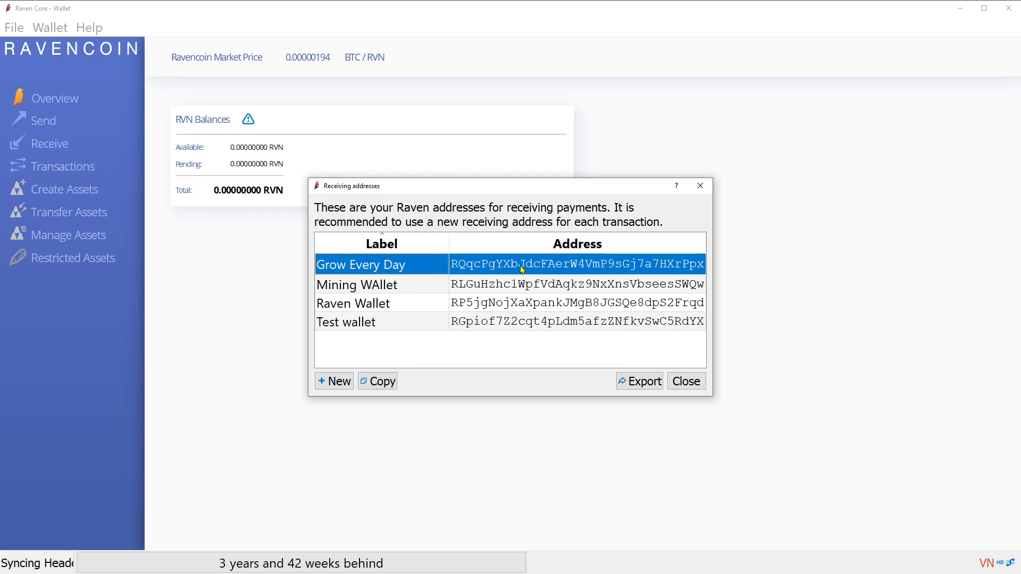
mouse_move(276, 479)
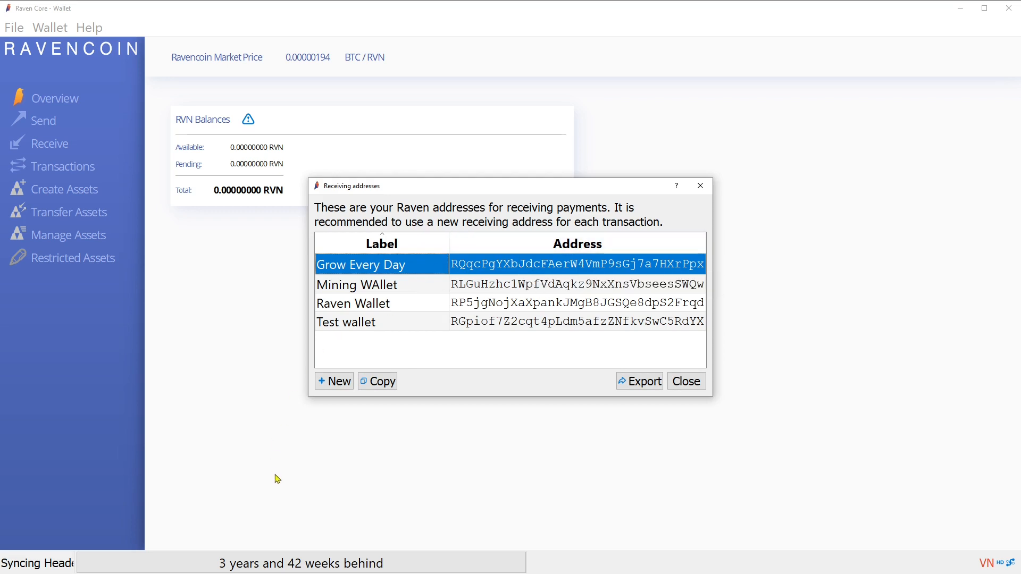
mouse_move(703, 237)
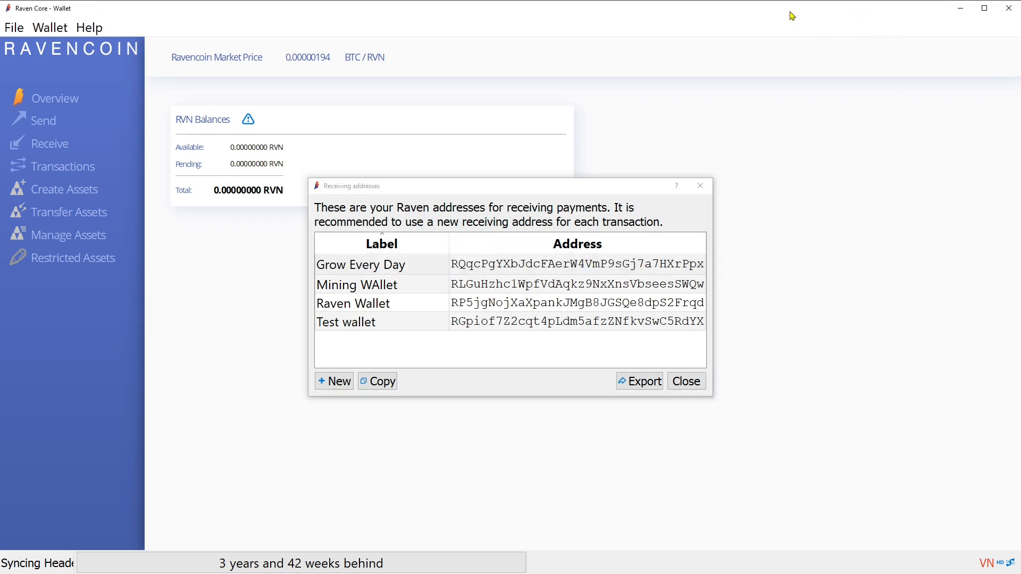
Search for the T-Rex miner in a new tab and download t-rex-0.24.5-win.zip
click(685, 381)
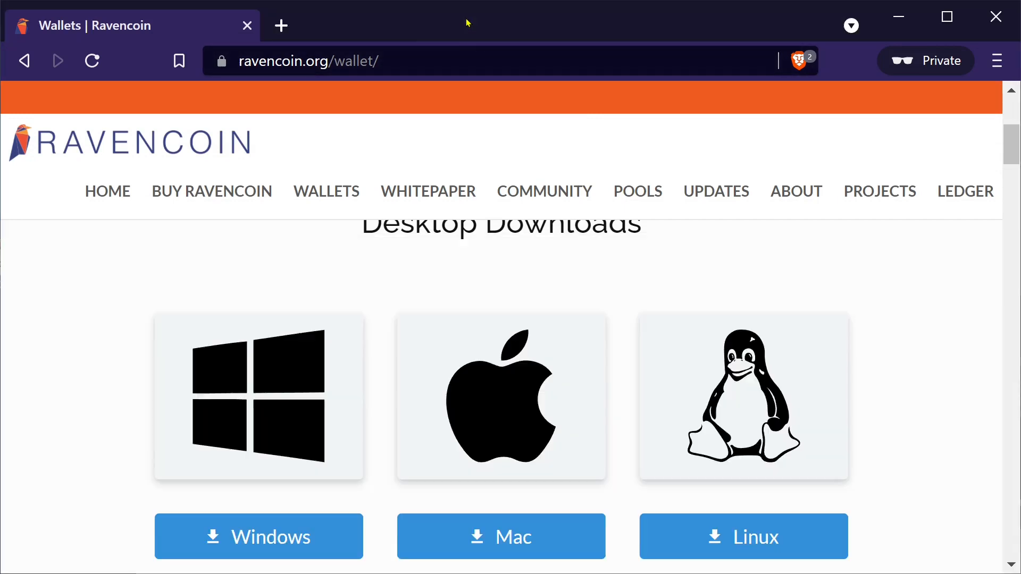
click(281, 26)
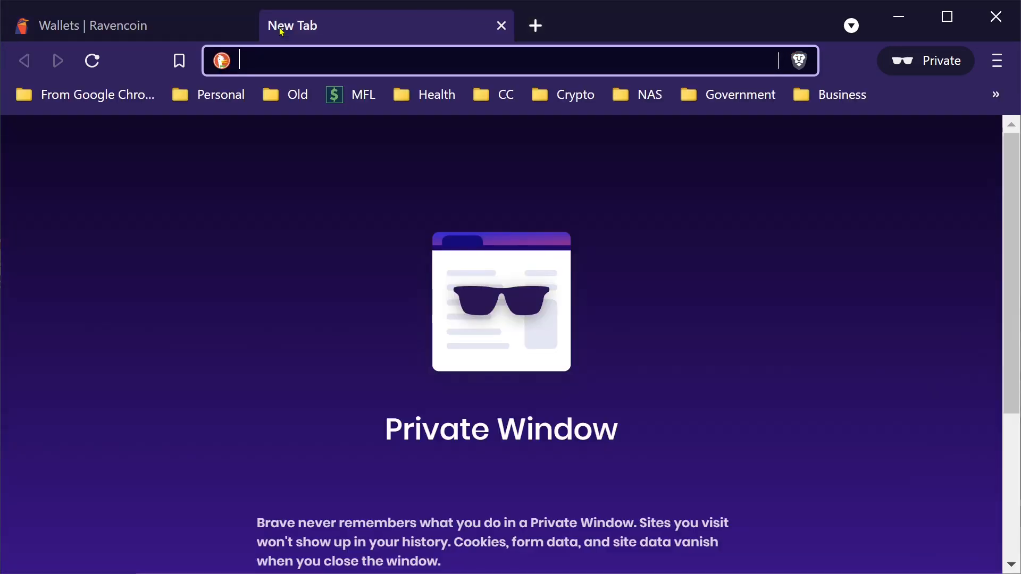
text(trex min)
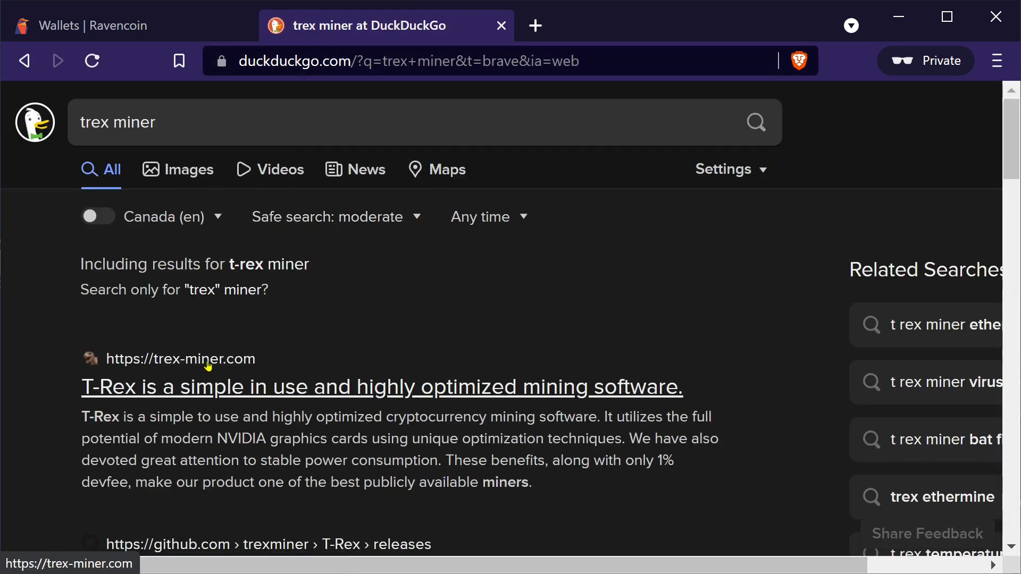
scroll(down, 3)
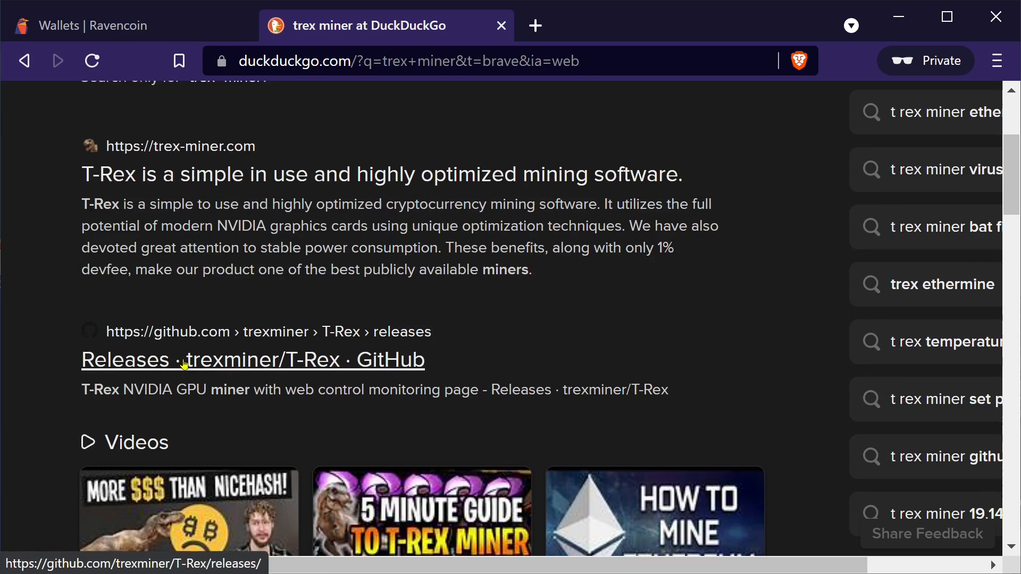
mouse_move(204, 371)
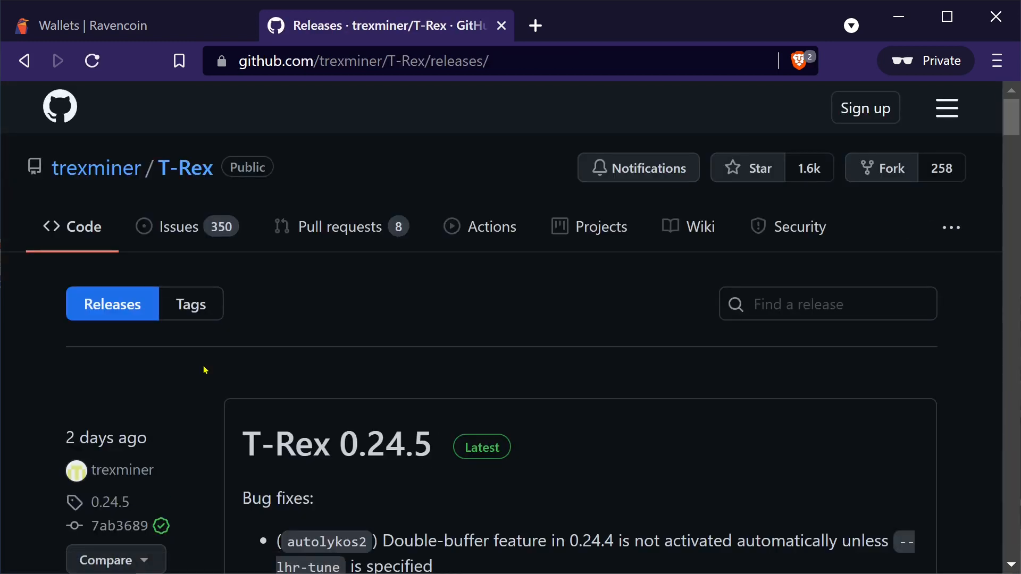
scroll(down, 3)
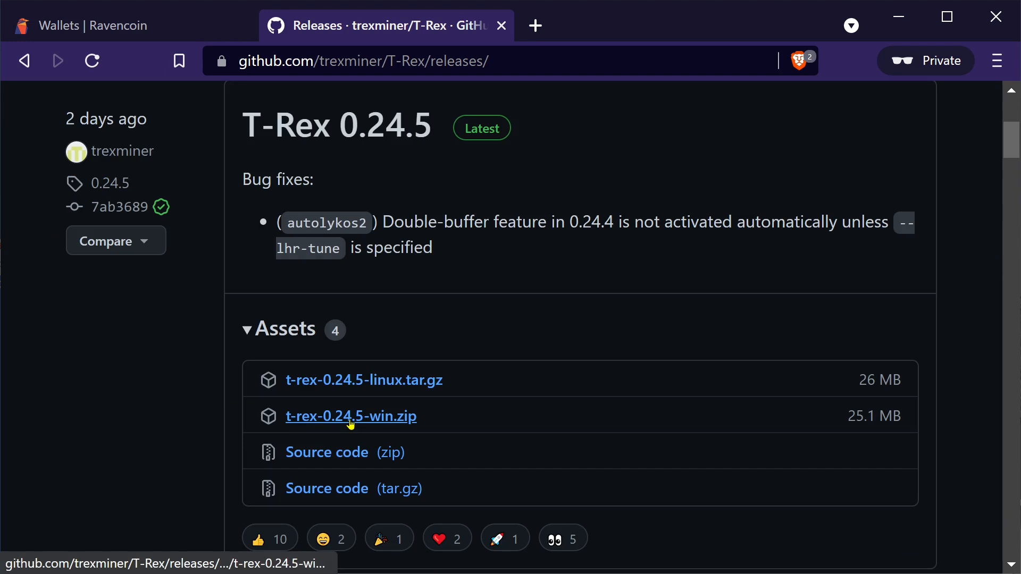
click(351, 416)
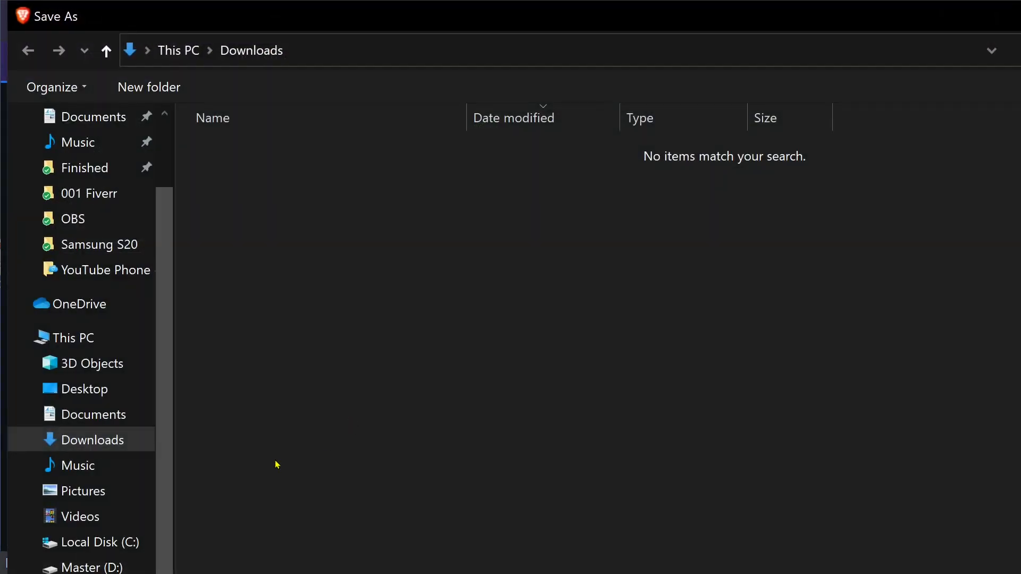
mouse_move(183, 477)
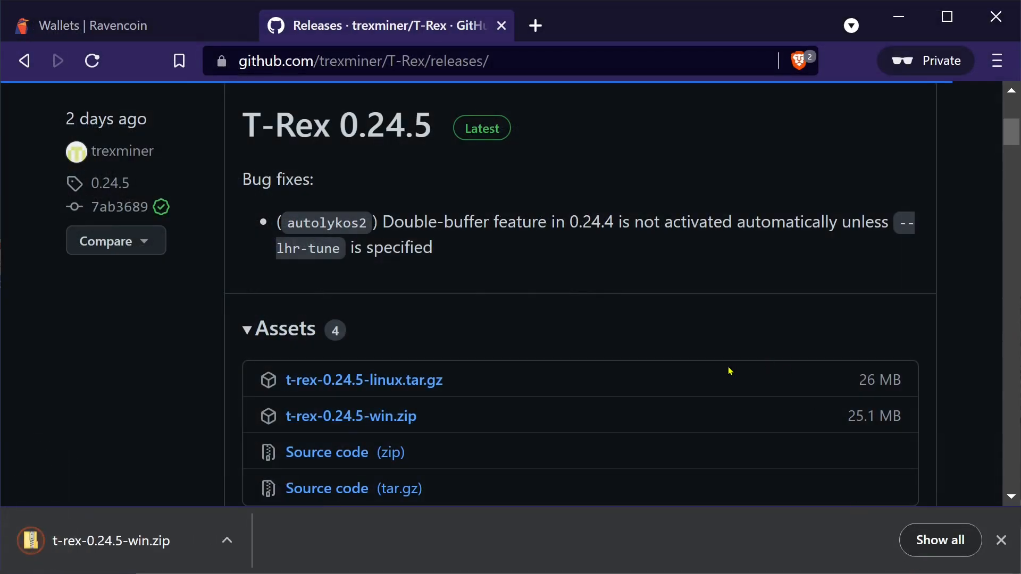
Extract the T-Rex 0.24.5 zip archive and browse its contents
right_click(274, 406)
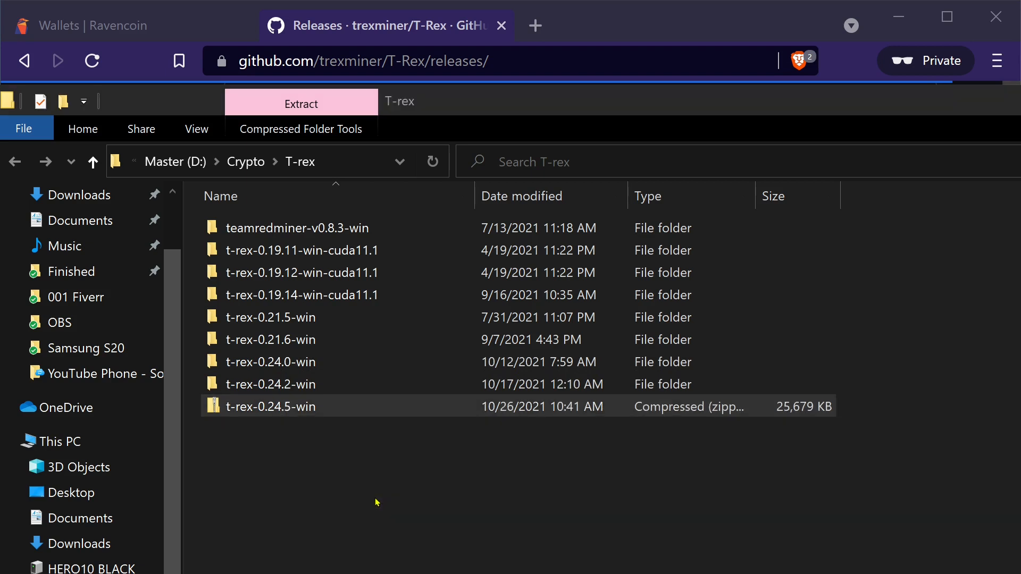
click(300, 104)
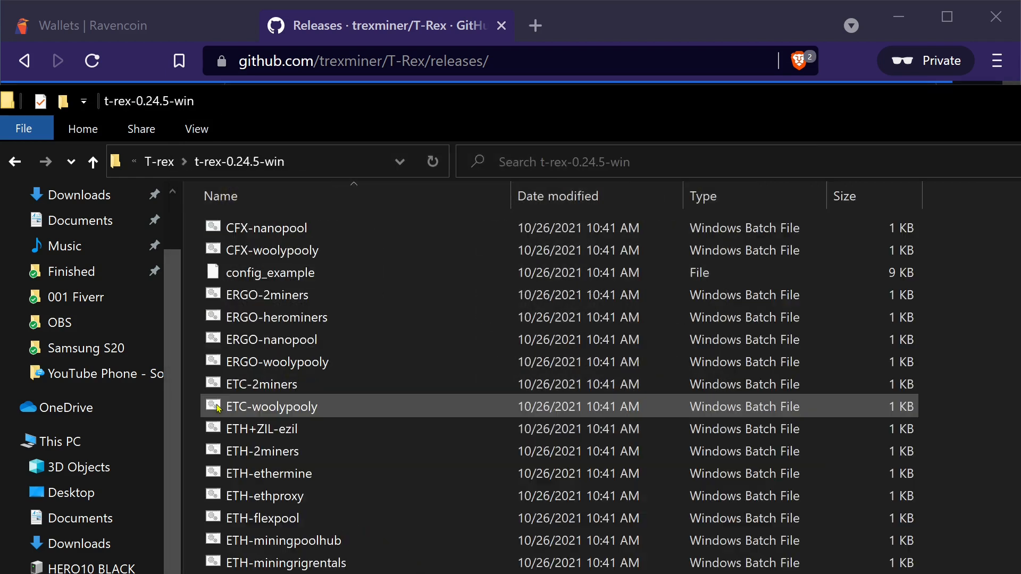
scroll(down, 3)
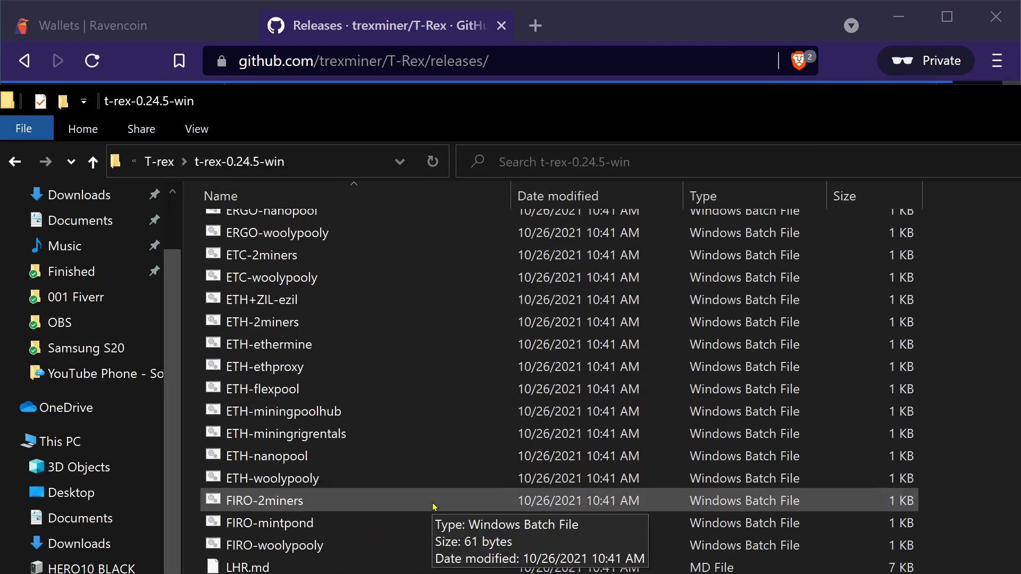
scroll(down, 3)
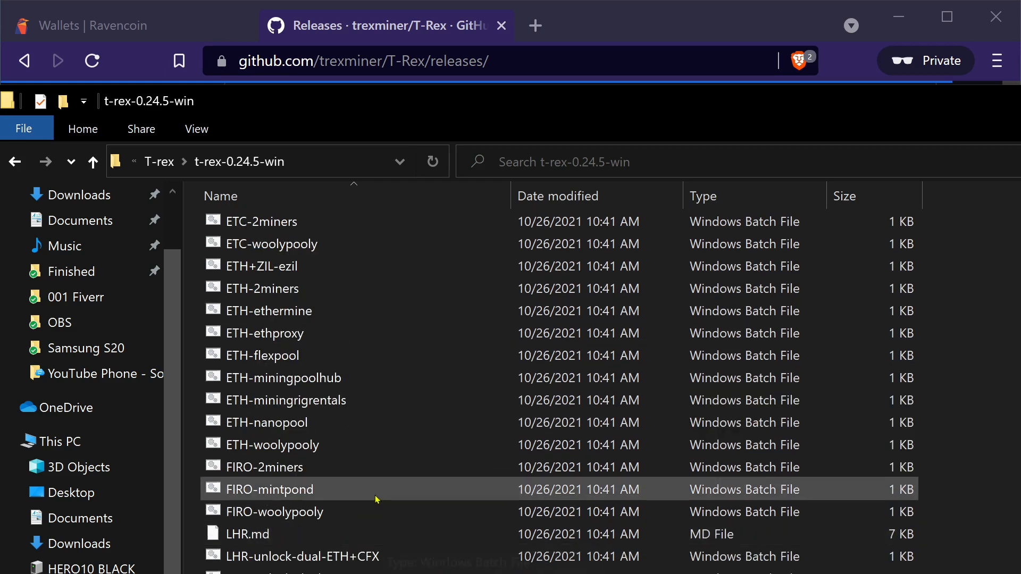
scroll(up, 3)
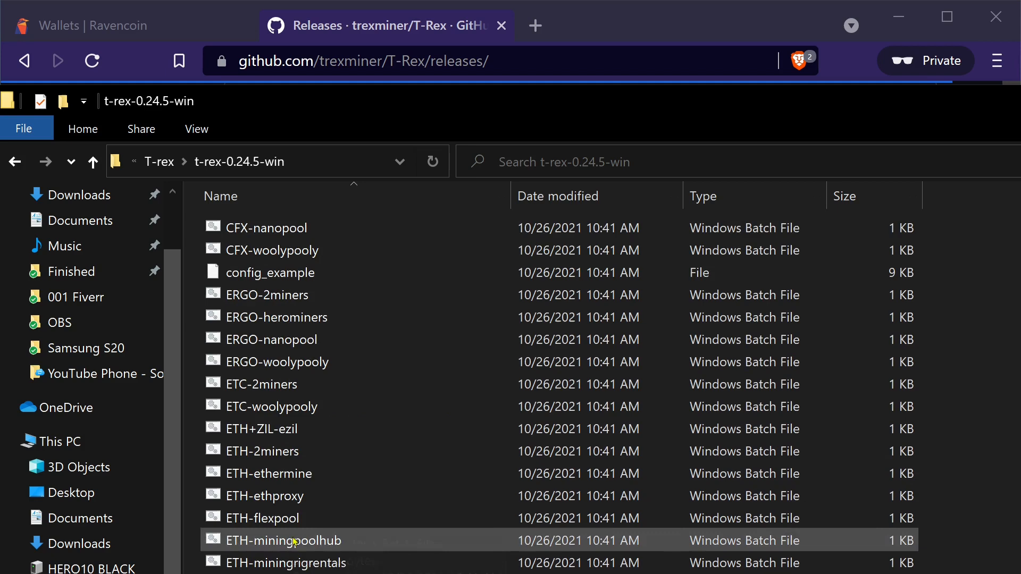
scroll(down, 3)
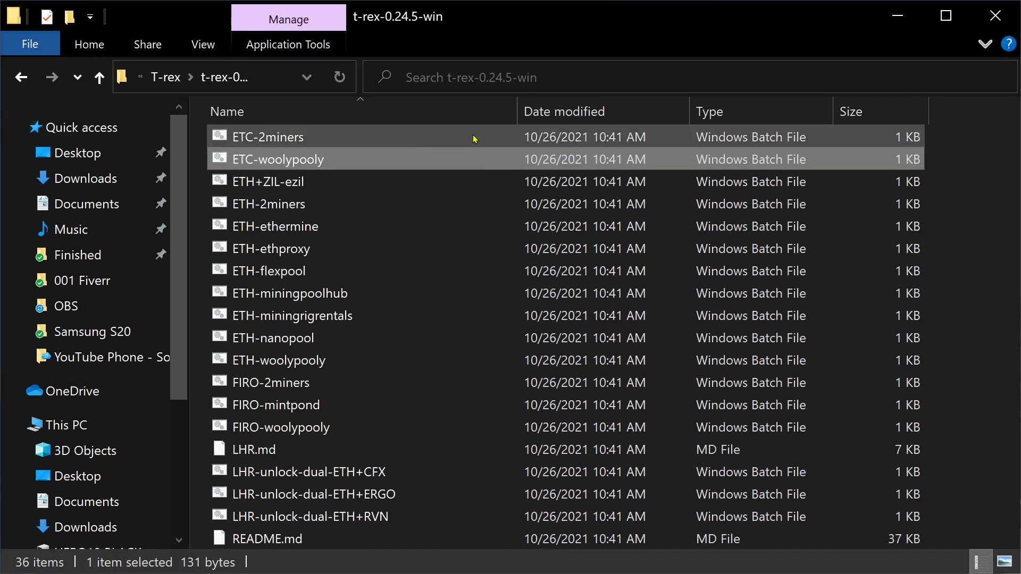
Create a new text document named 'Raven Miner (Flypool)' in the extracted folder
right_click(473, 137)
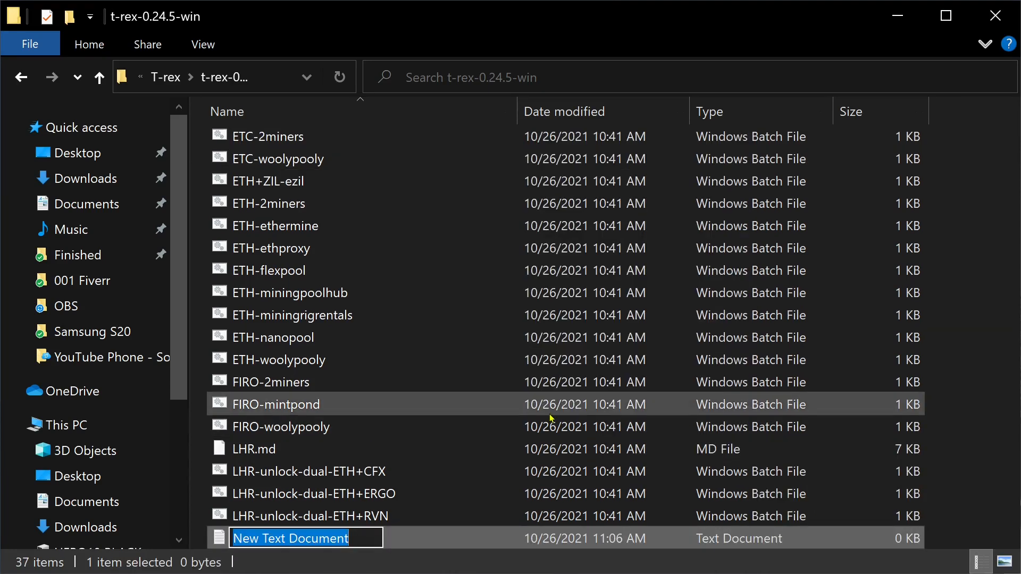
mouse_move(458, 470)
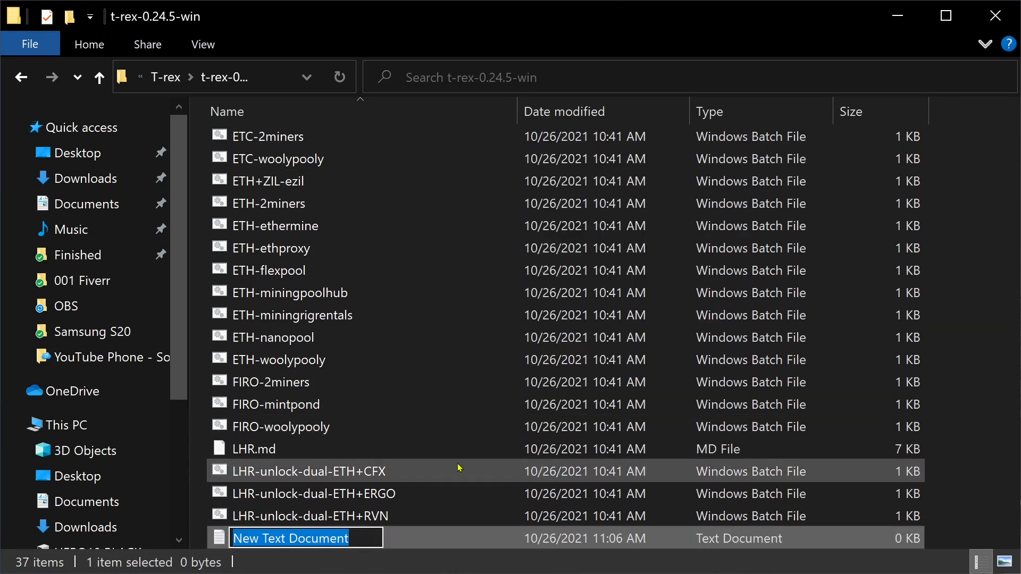
text(Raven Miner ()
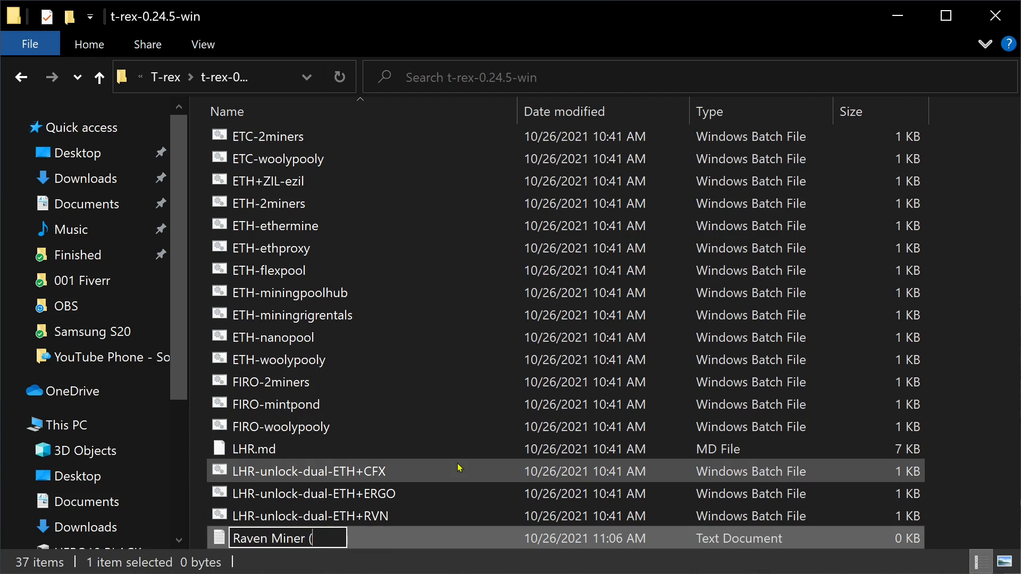
text(Flypool))
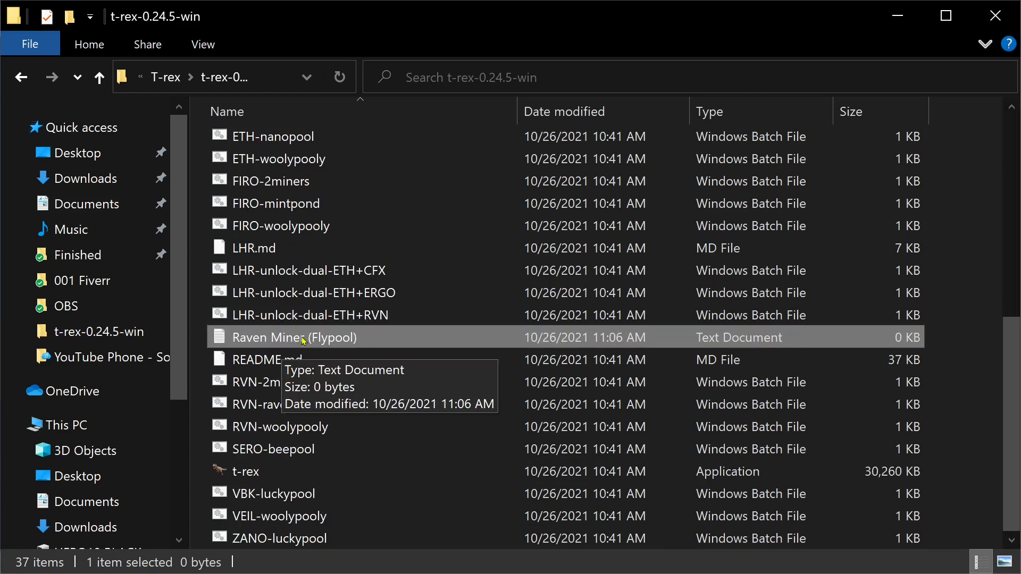
right_click(301, 338)
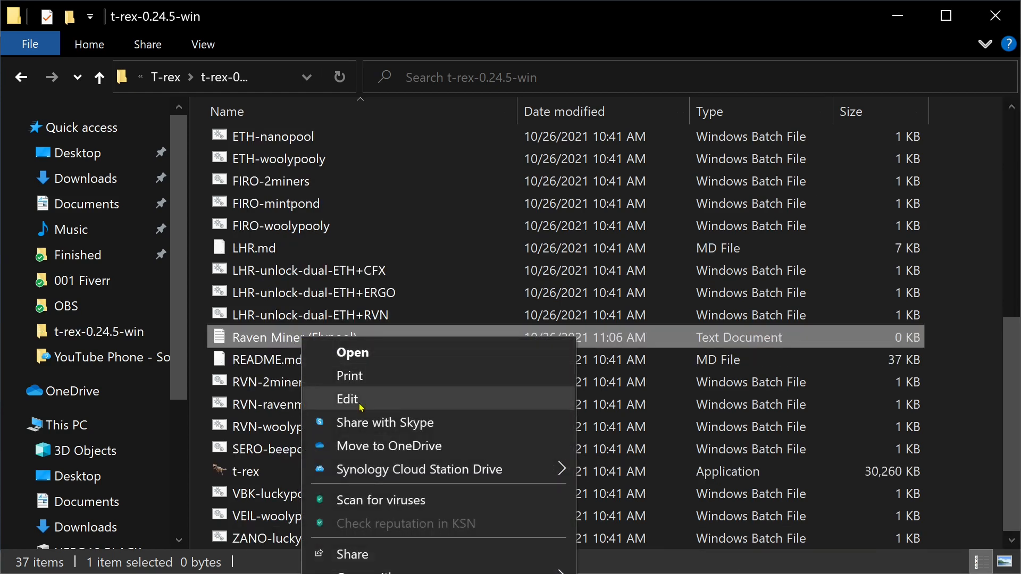
Edit Raven Miner (Flypool) in Notepad, adding the kawpow Flypool stratum command and a pause line
click(348, 400)
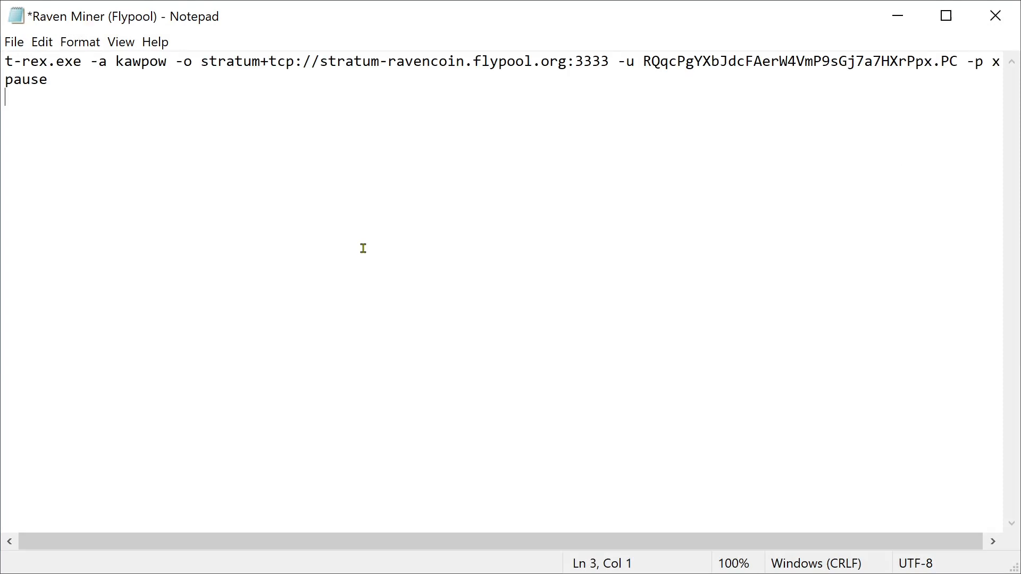
mouse_move(409, 88)
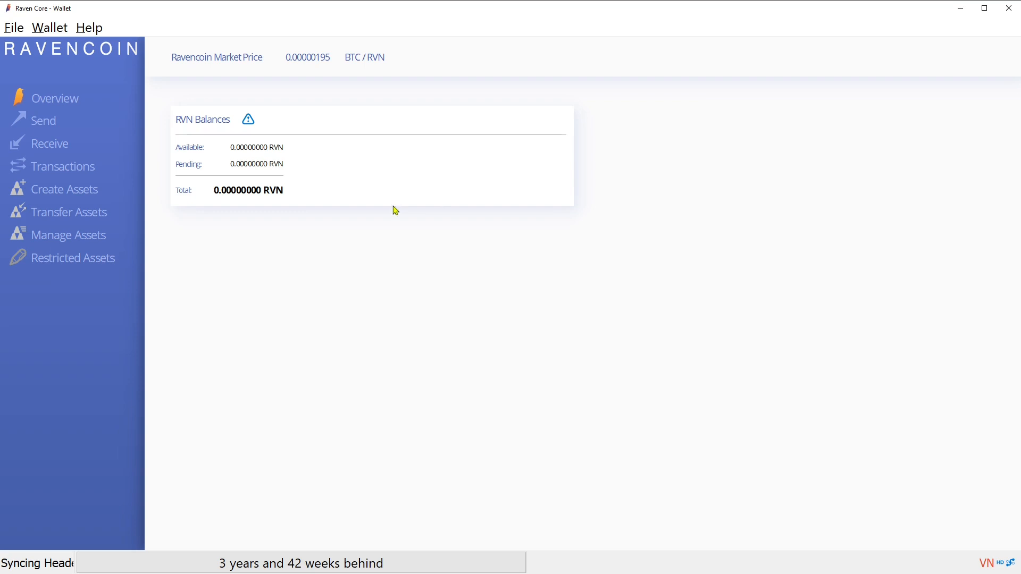
Bring up Raven Core's receiving addresses to copy the payout address into the -u field
click(13, 27)
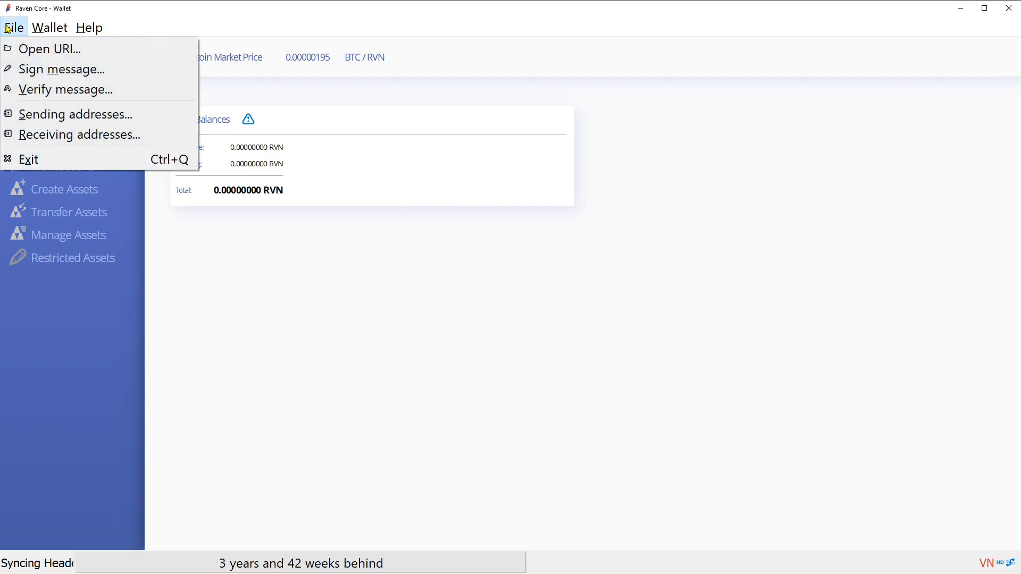
mouse_move(78, 134)
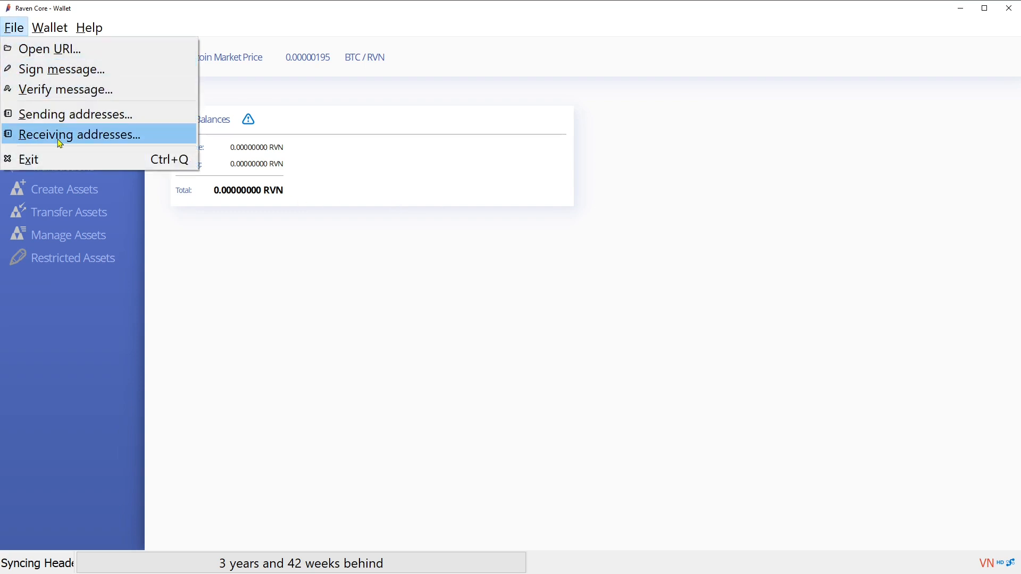
click(78, 135)
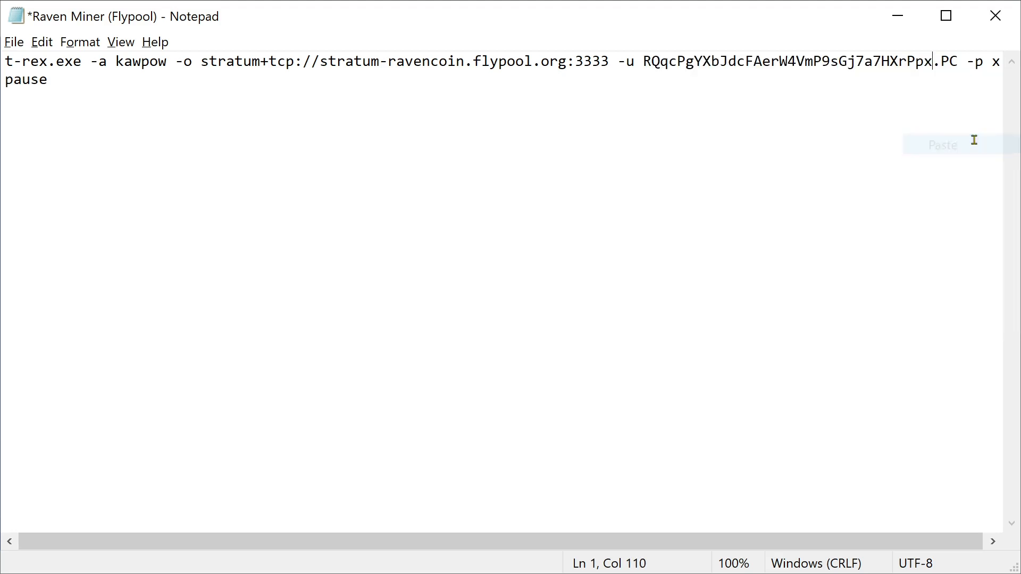
mouse_move(796, 72)
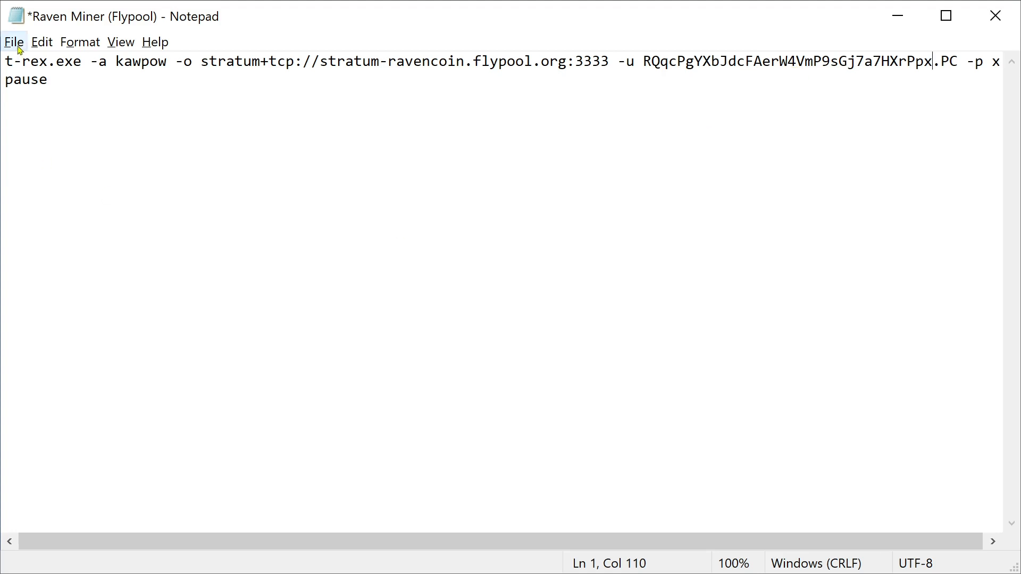
Save the file as 'Raven Miner (Flypool).bat' with Save as type set to All Files
click(13, 41)
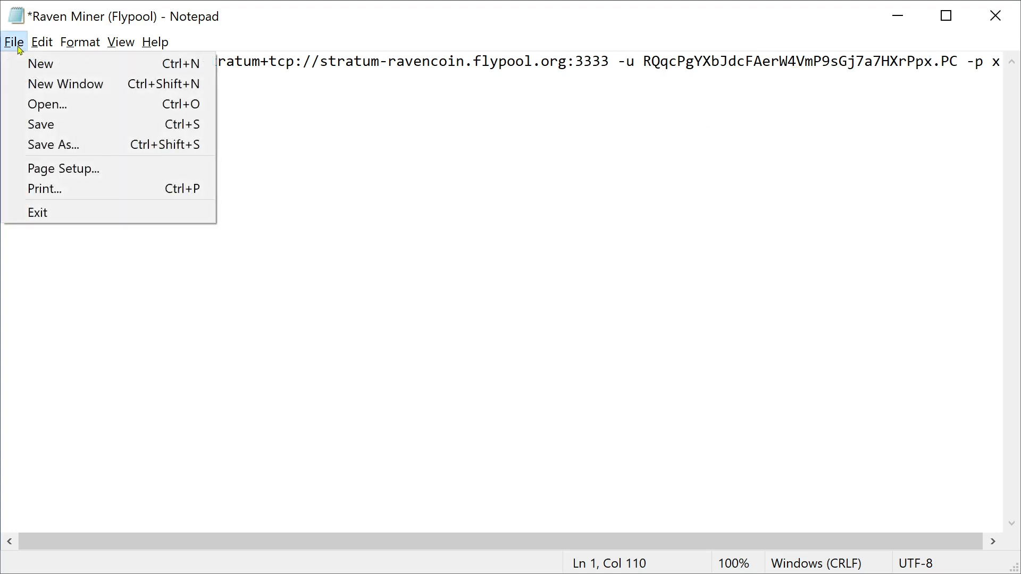
mouse_move(52, 144)
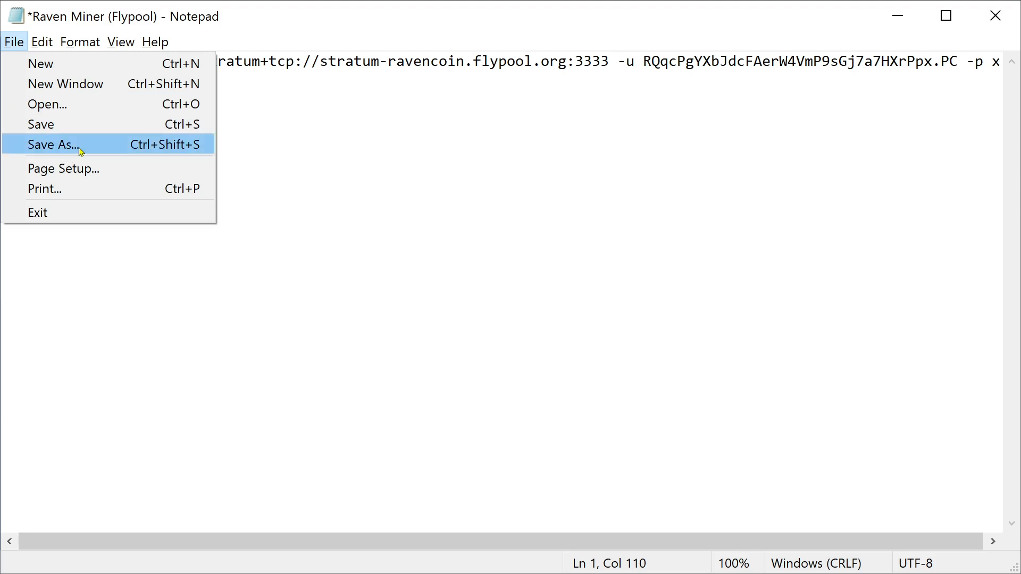
click(52, 144)
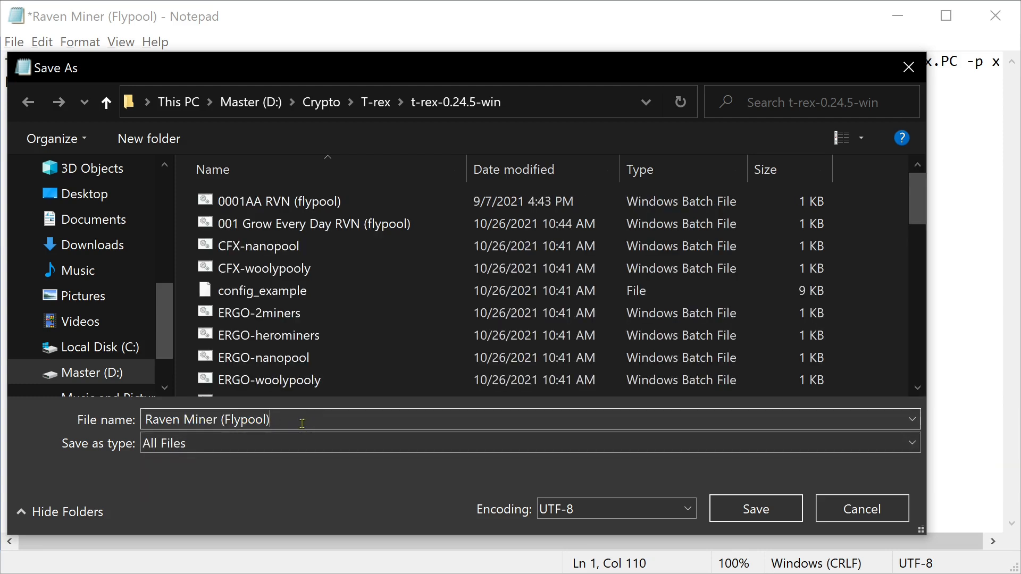
text(.bat)
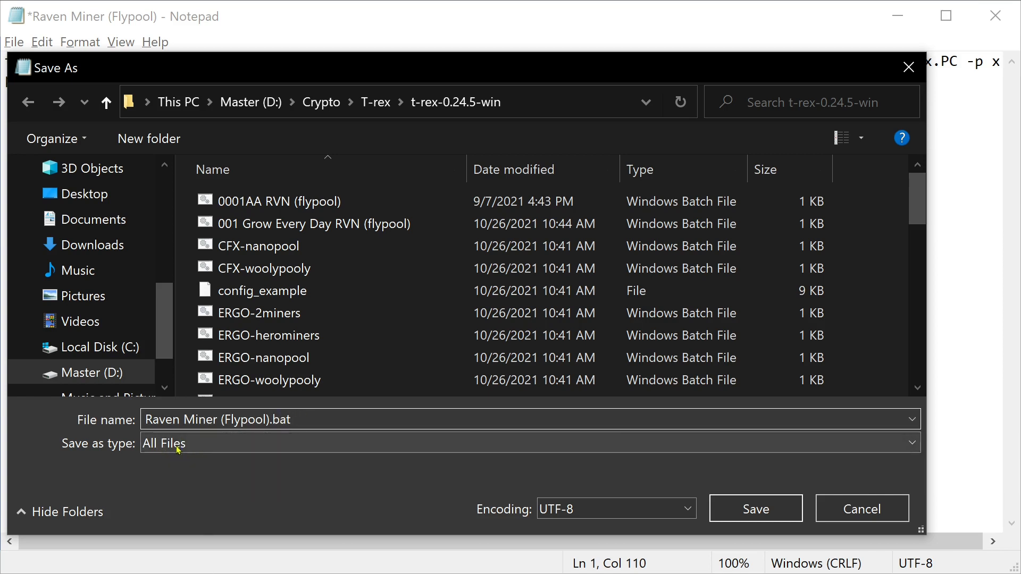
mouse_move(195, 447)
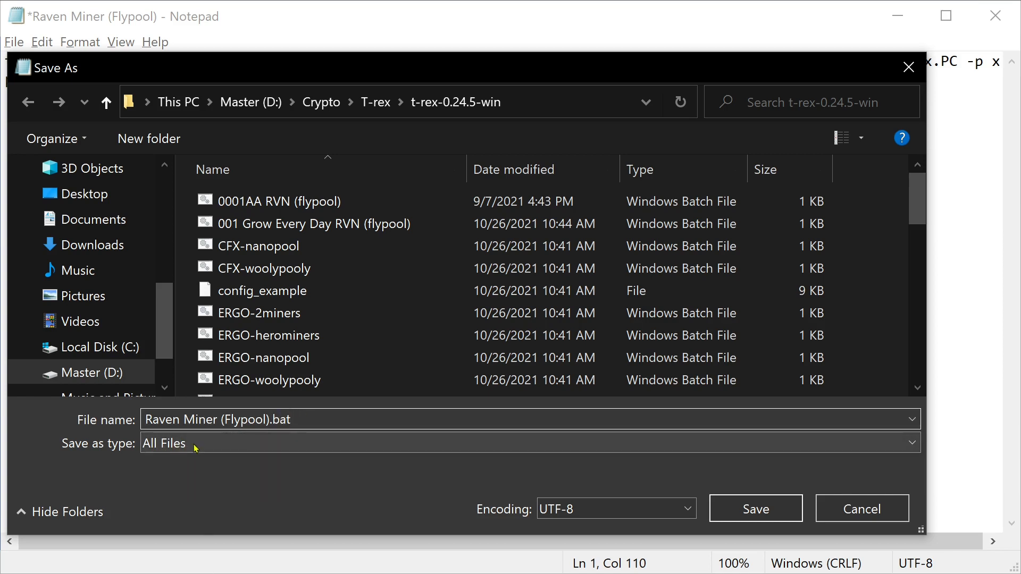
click(755, 509)
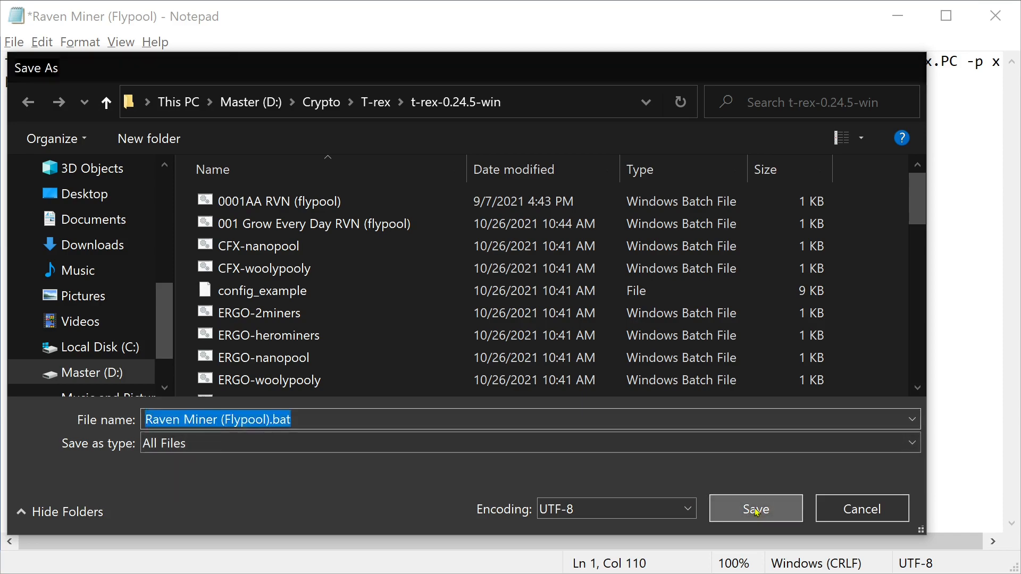
click(755, 509)
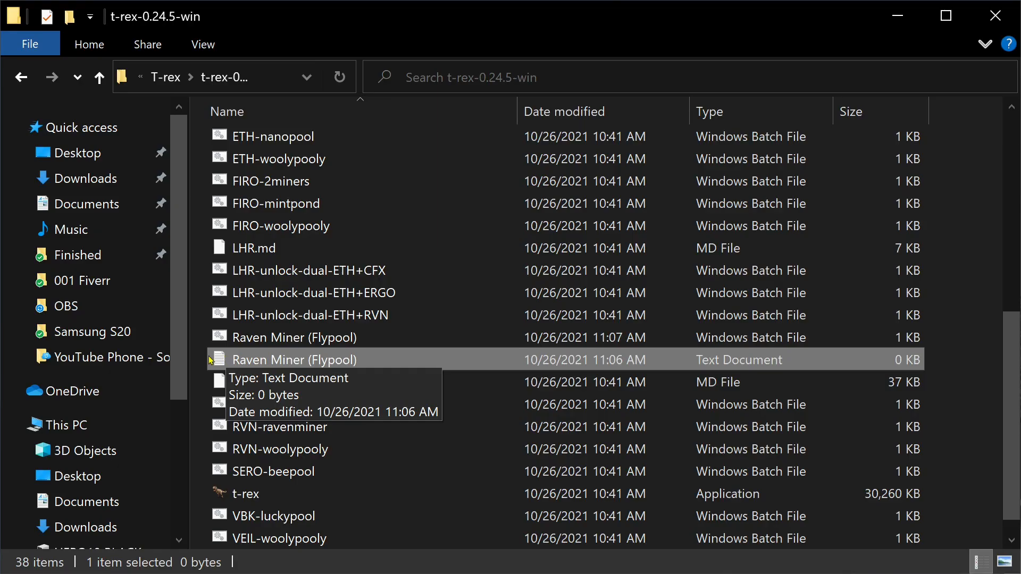
mouse_move(223, 356)
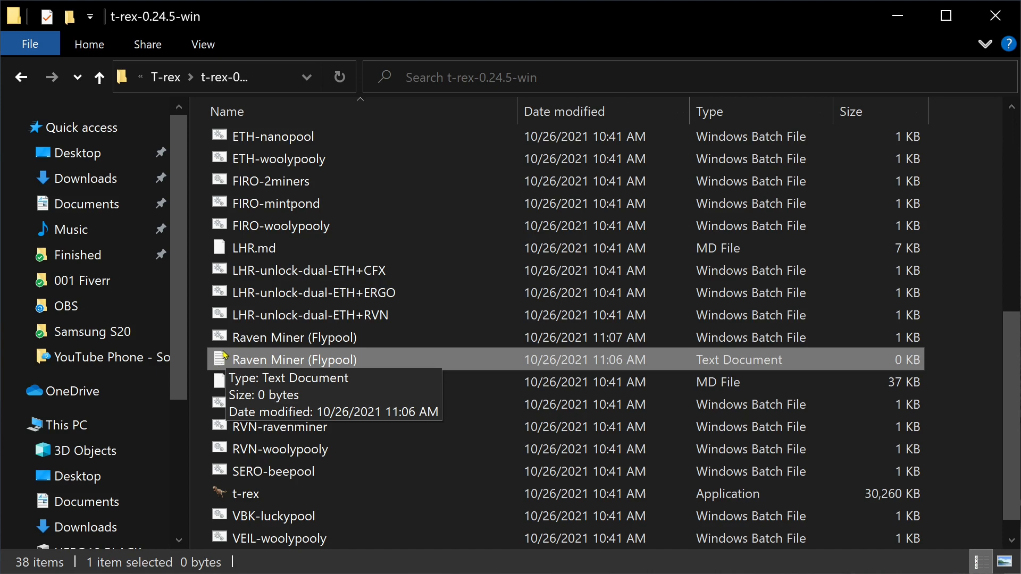
Launch the Raven Miner (Flypool) batch file to start T-Rex mining
click(294, 338)
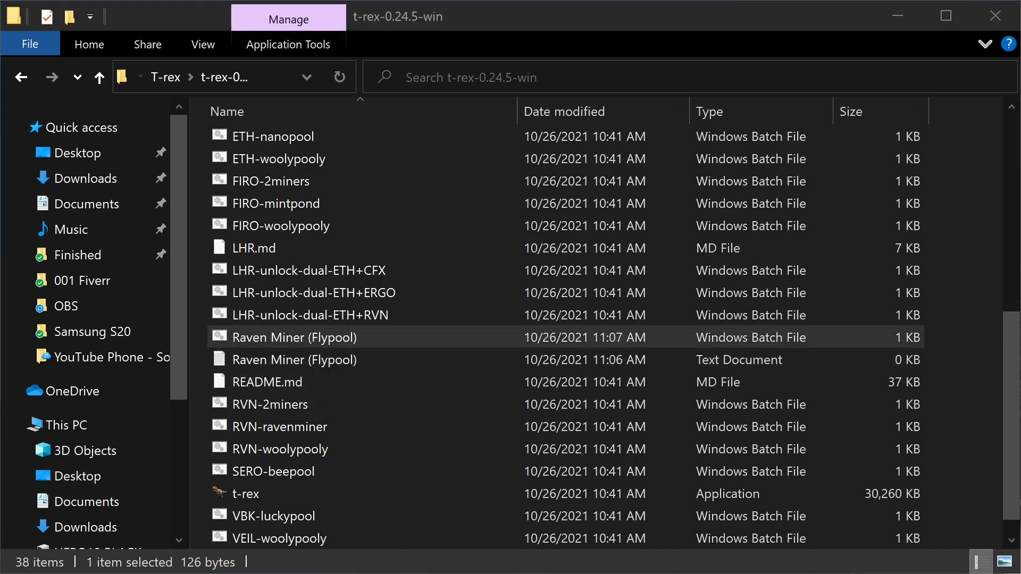
double_click(293, 337)
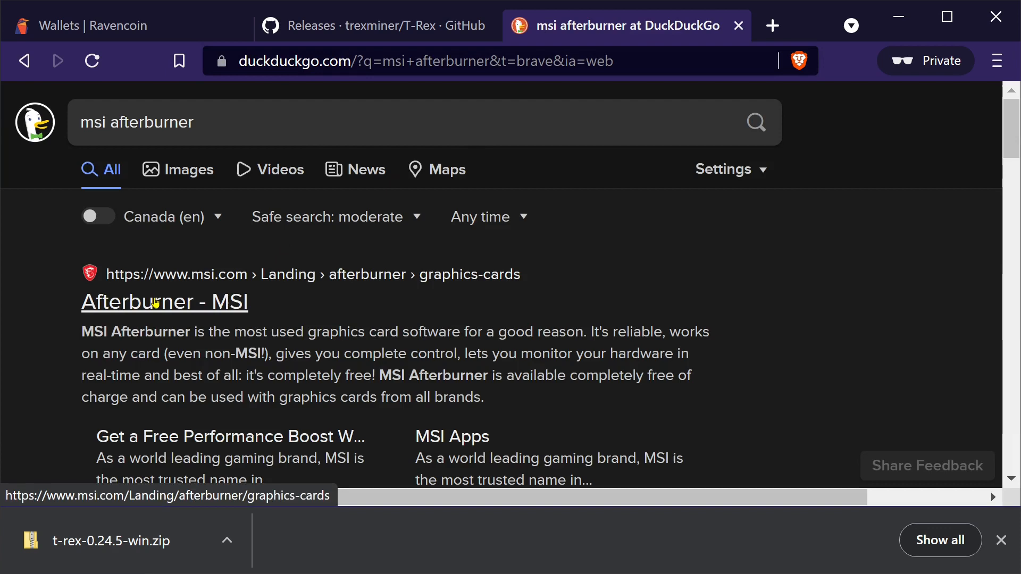
Visit MSI's Afterburner page, then minimize the tuned Afterburner (+600 memory, 79% power, 98% fan) to the tray
click(164, 301)
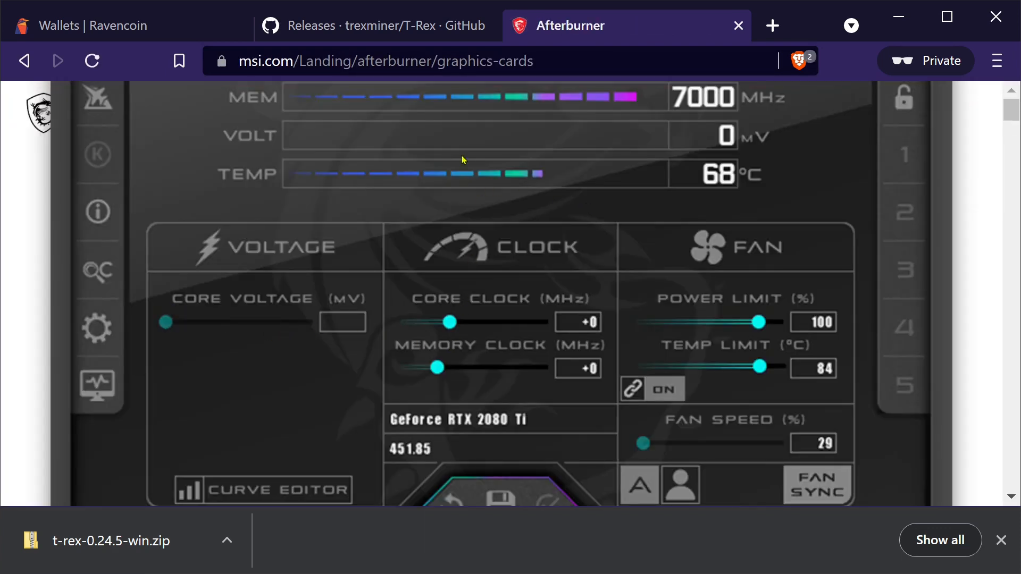
scroll(down, 3)
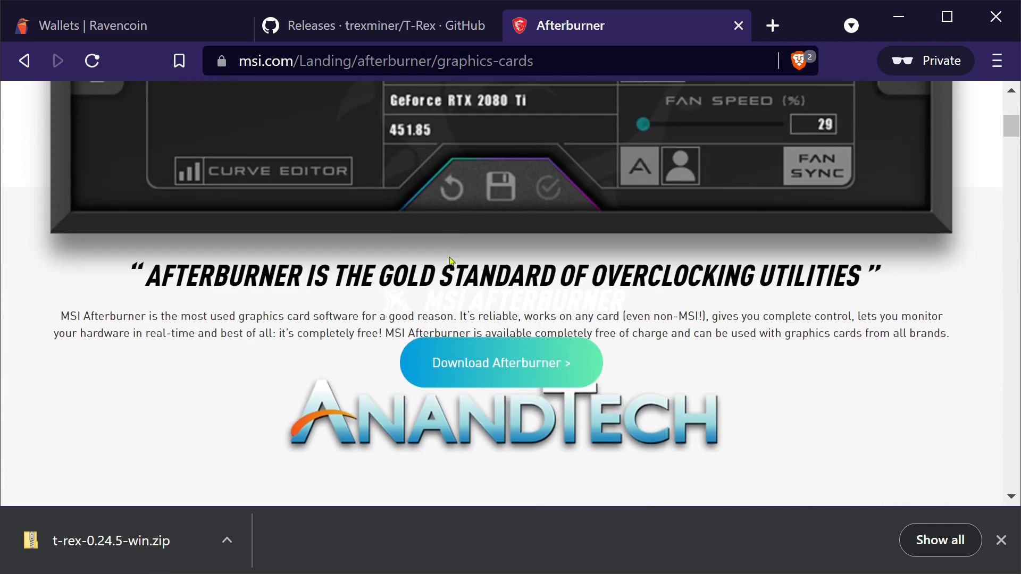
mouse_move(500, 363)
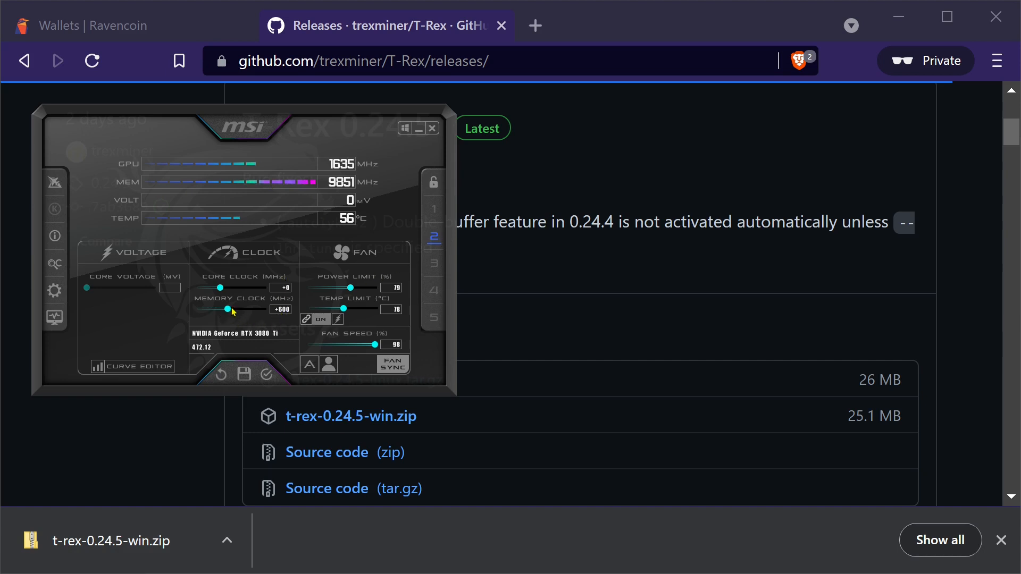
mouse_move(284, 298)
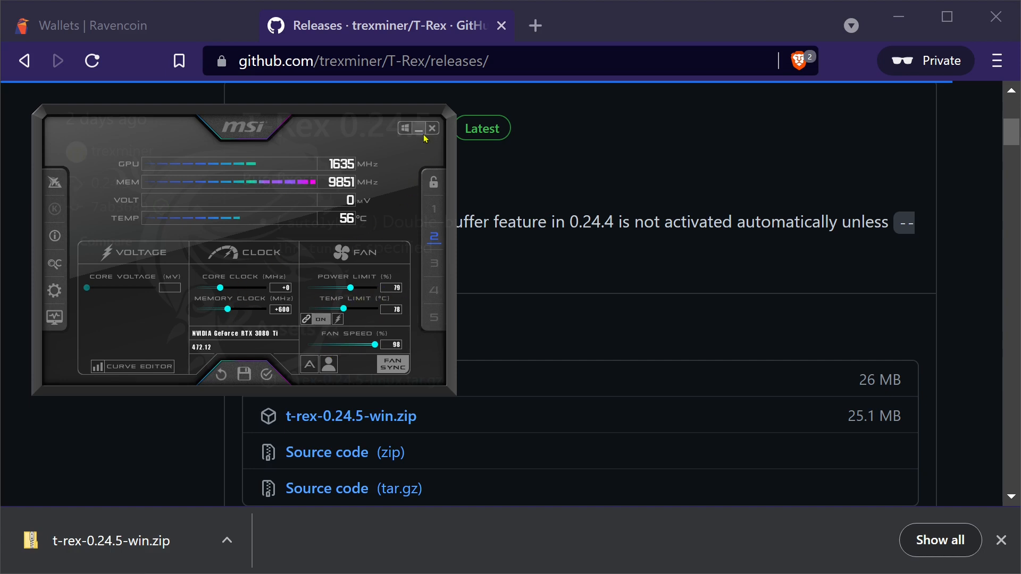
mouse_move(417, 127)
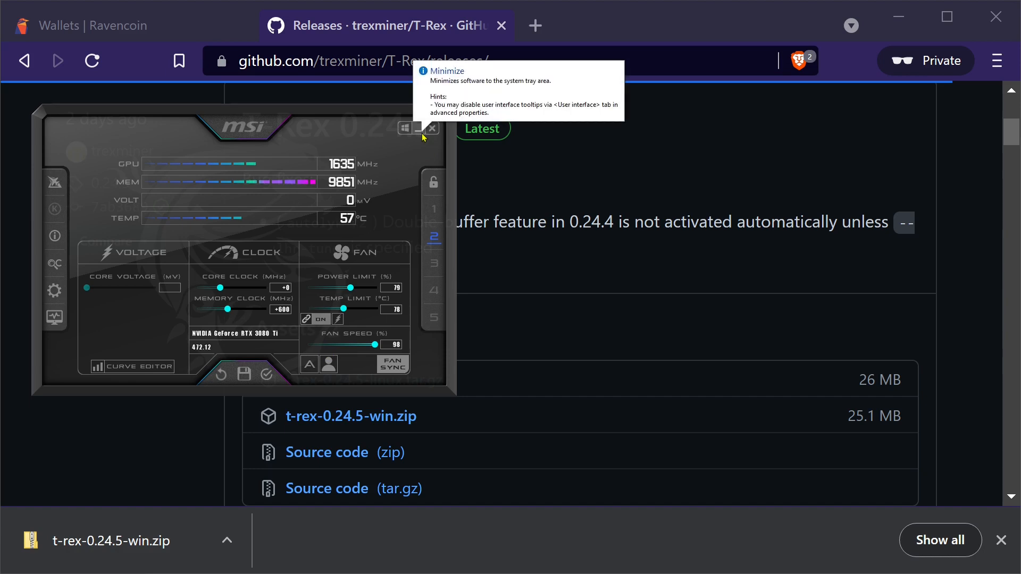
click(418, 128)
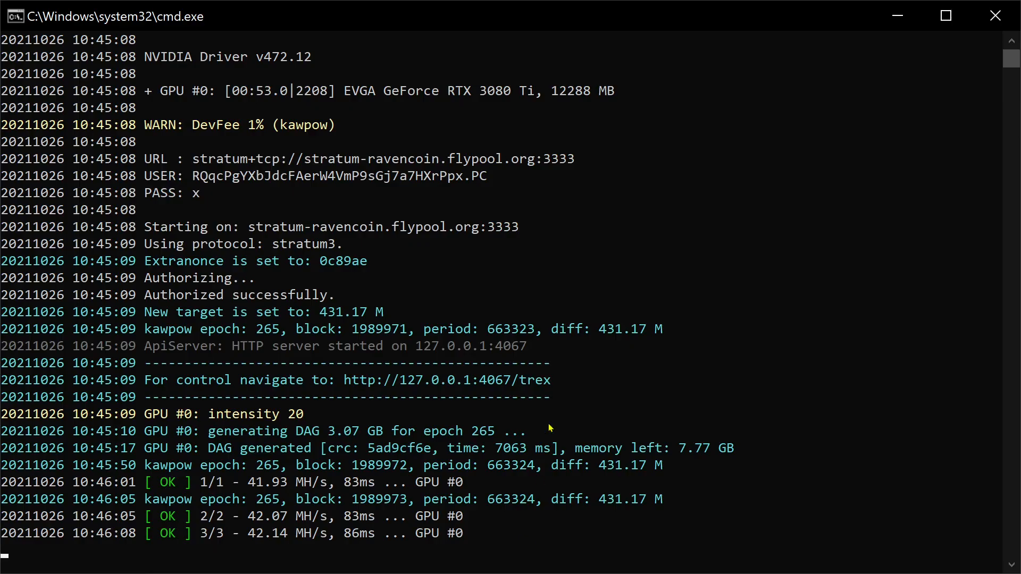
mouse_move(282, 436)
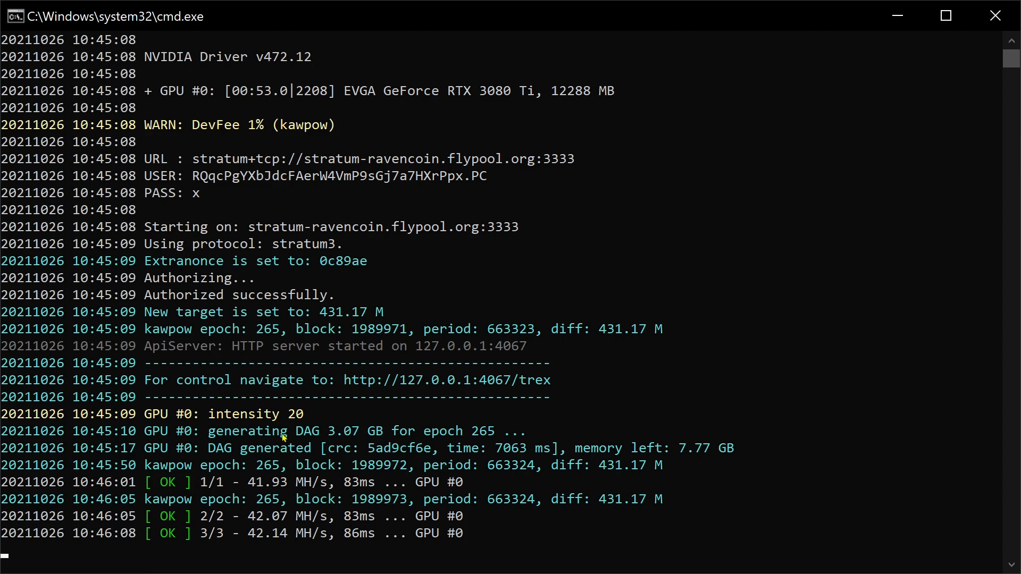
mouse_move(319, 533)
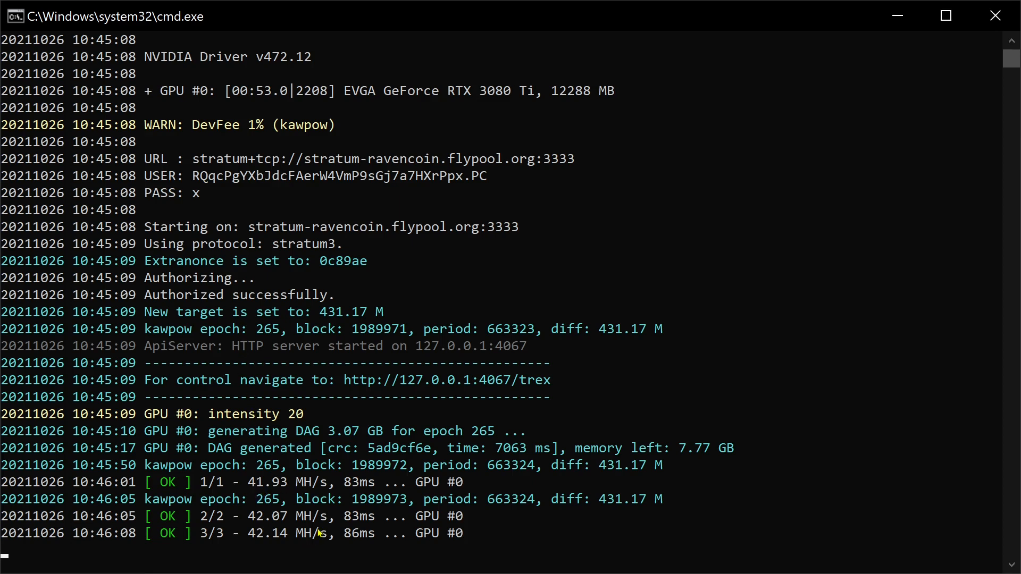
Scroll while T-Rex mines on Flypool, reporting accepted shares at about 42 MH/s
scroll(down, 3)
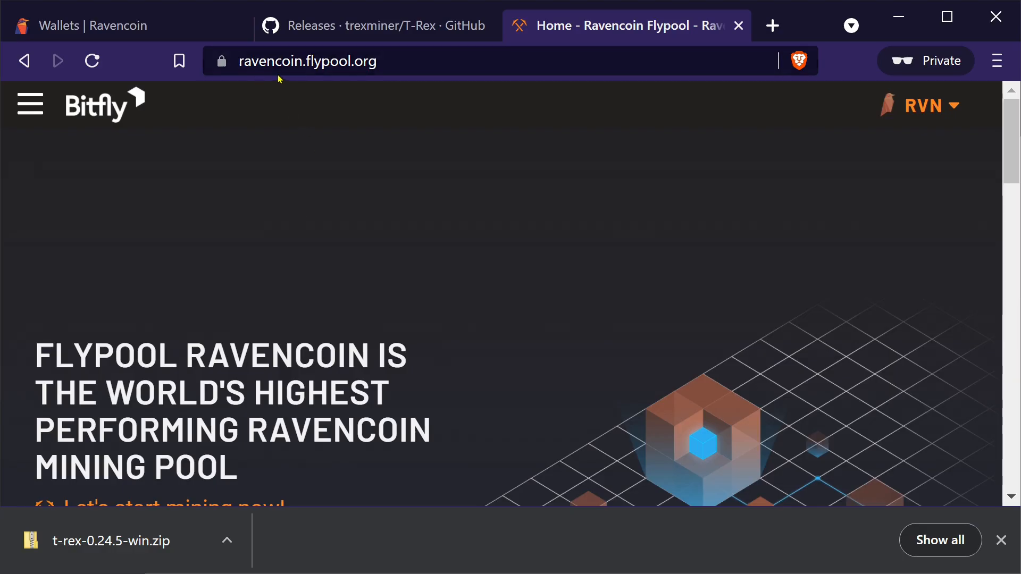
scroll(down, 3)
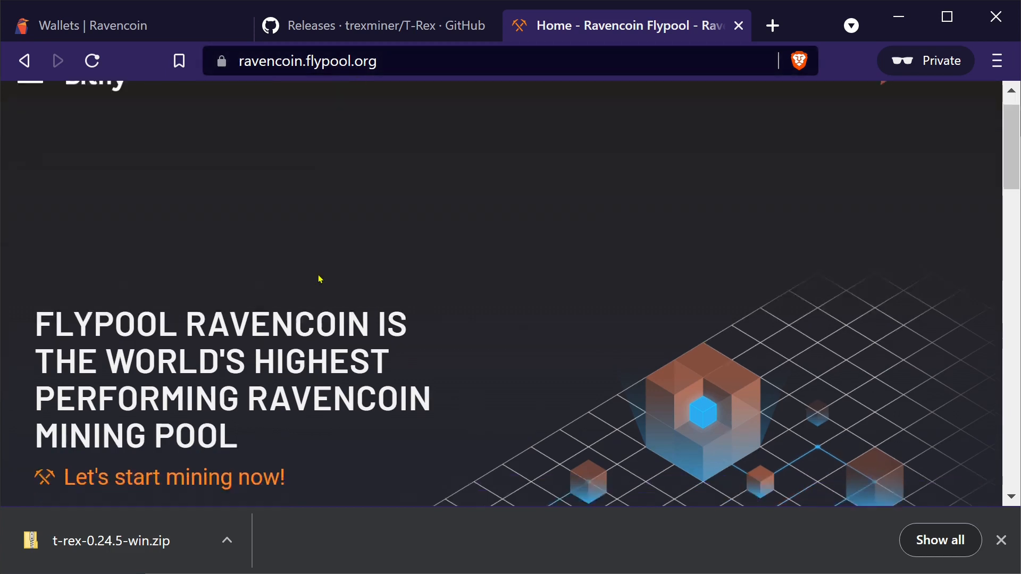
scroll(down, 3)
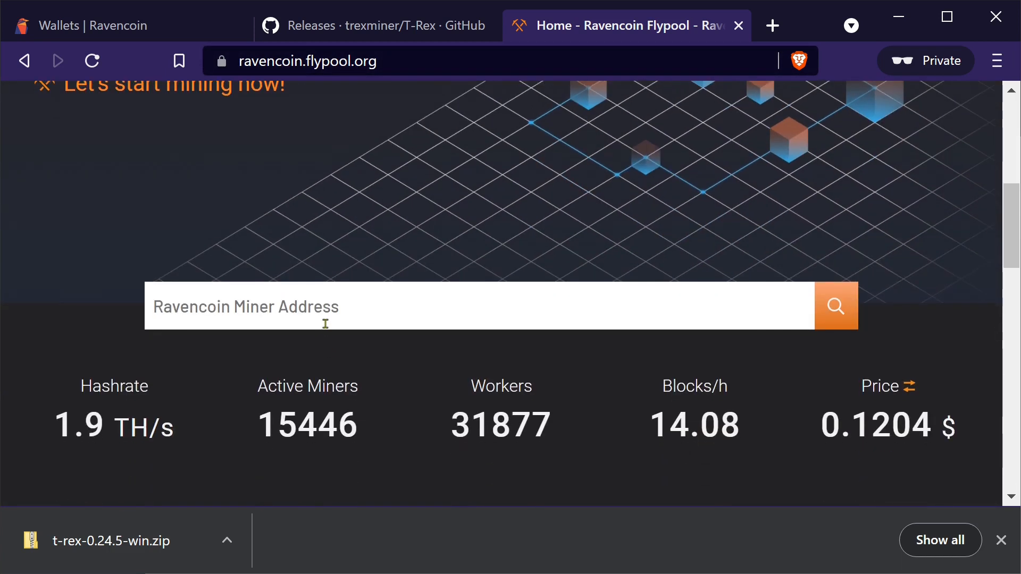
text(RQqcPgYXbJdcFAerW4VmP9sGj7a7HXrPpx)
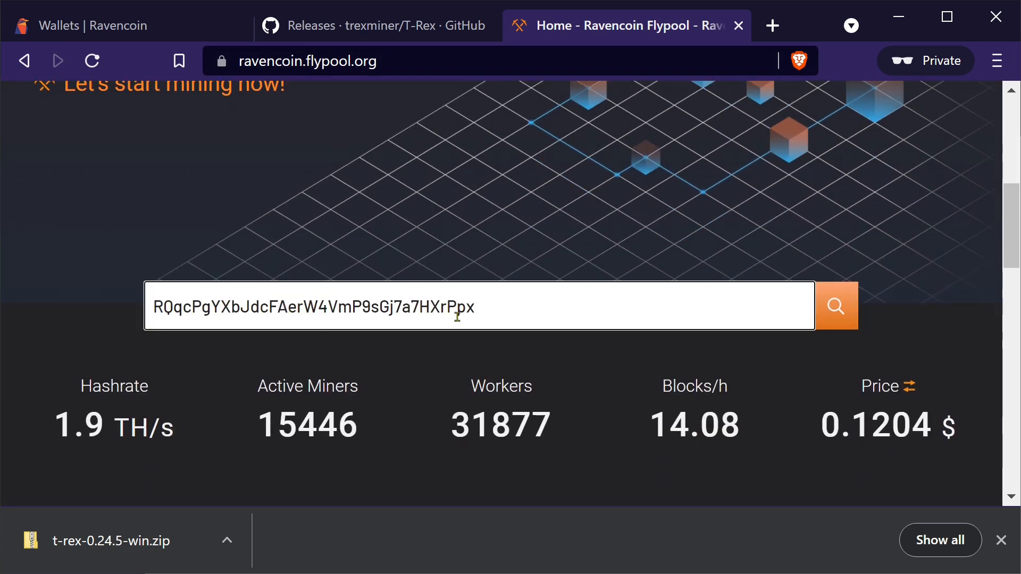
click(836, 306)
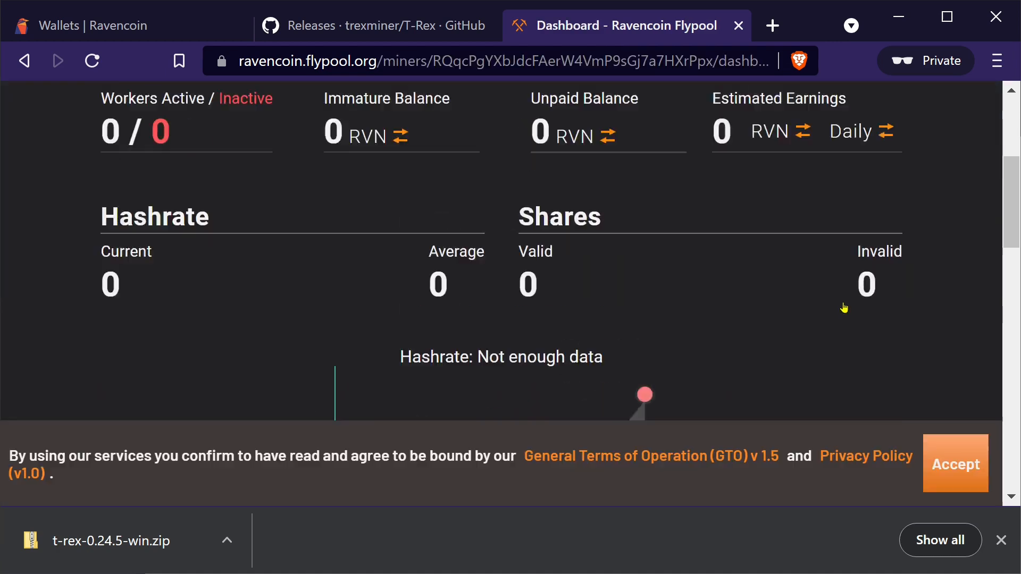
scroll(up, 3)
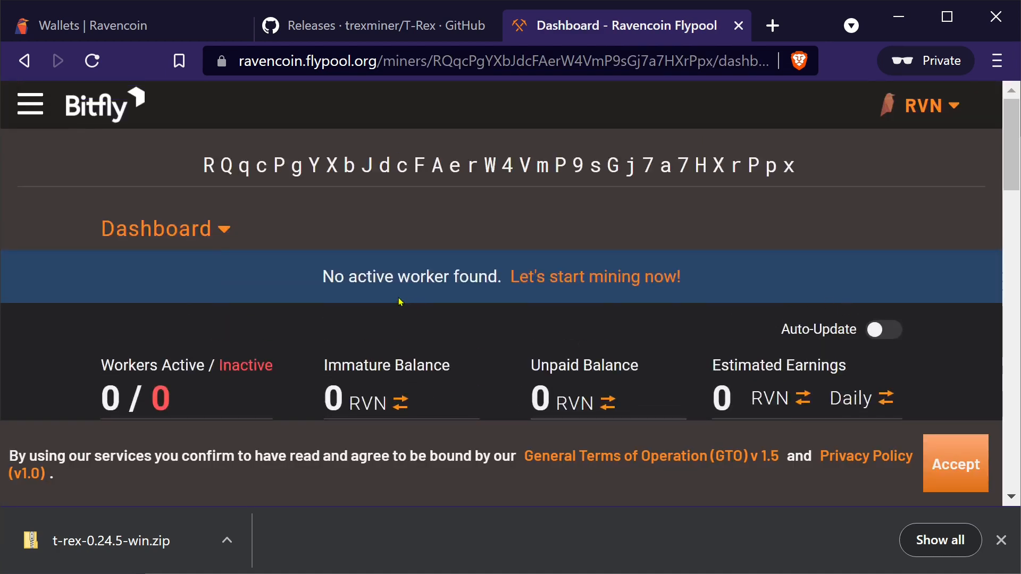
scroll(down, 3)
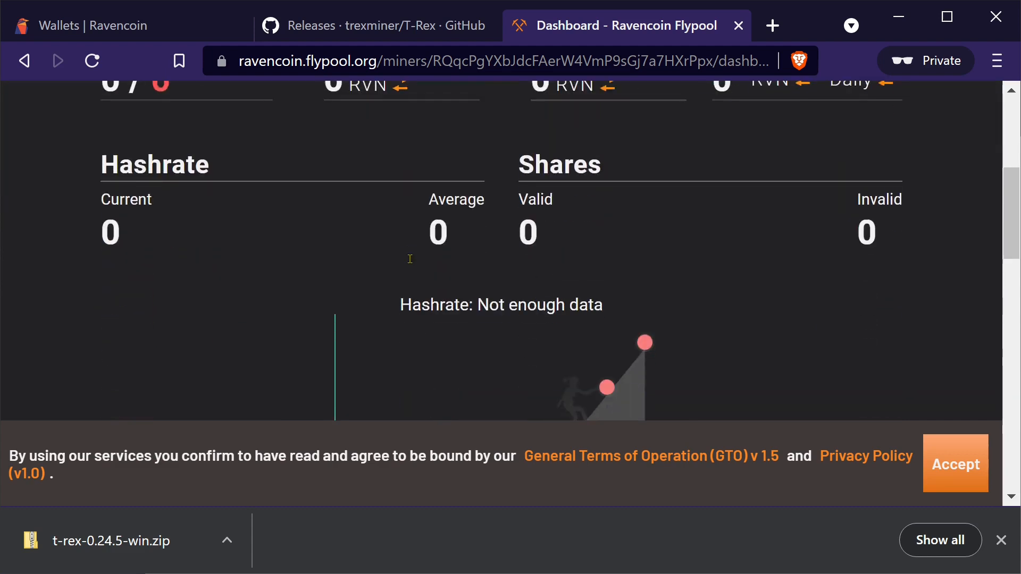
scroll(down, 3)
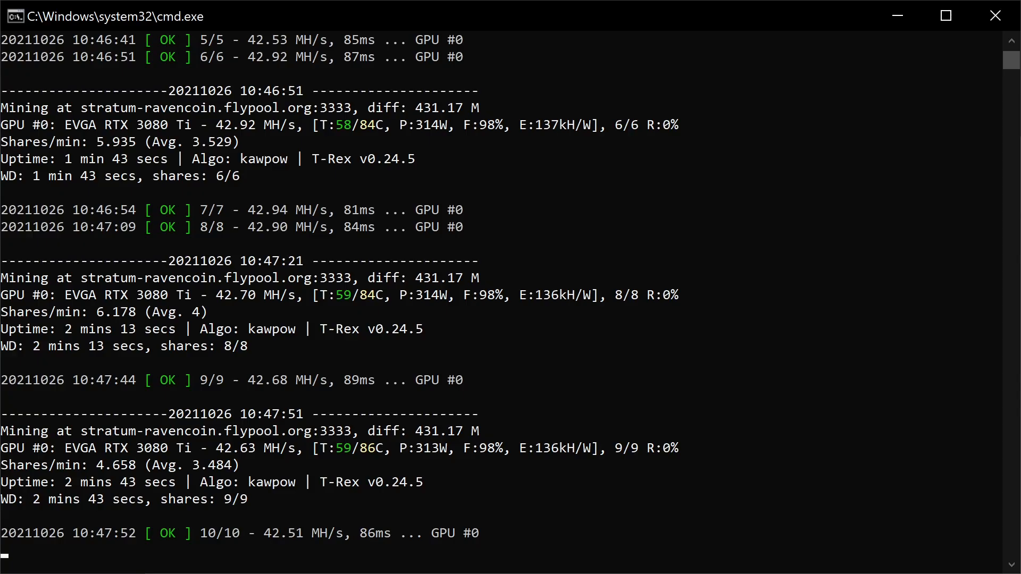
mouse_move(472, 499)
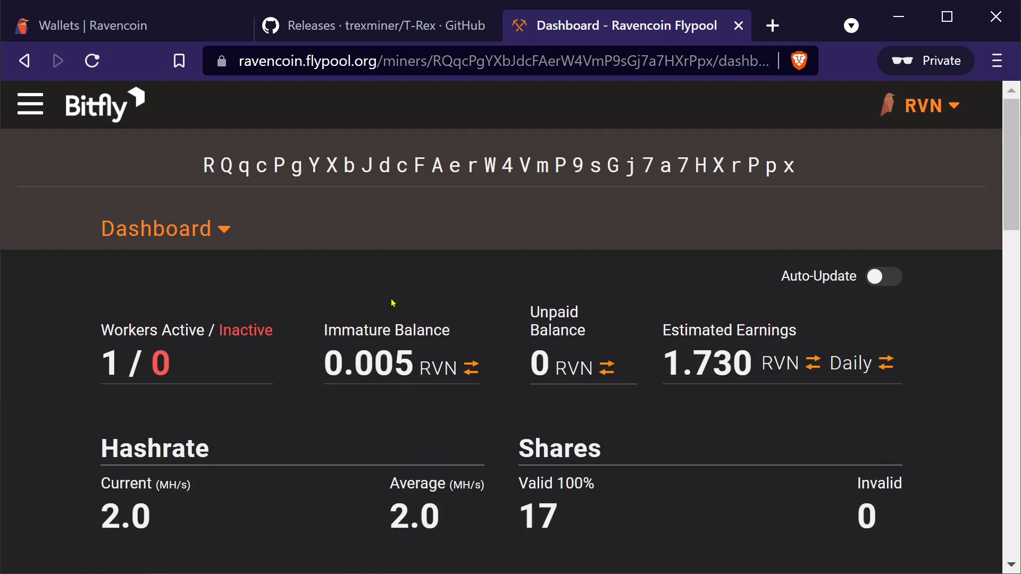
mouse_move(347, 87)
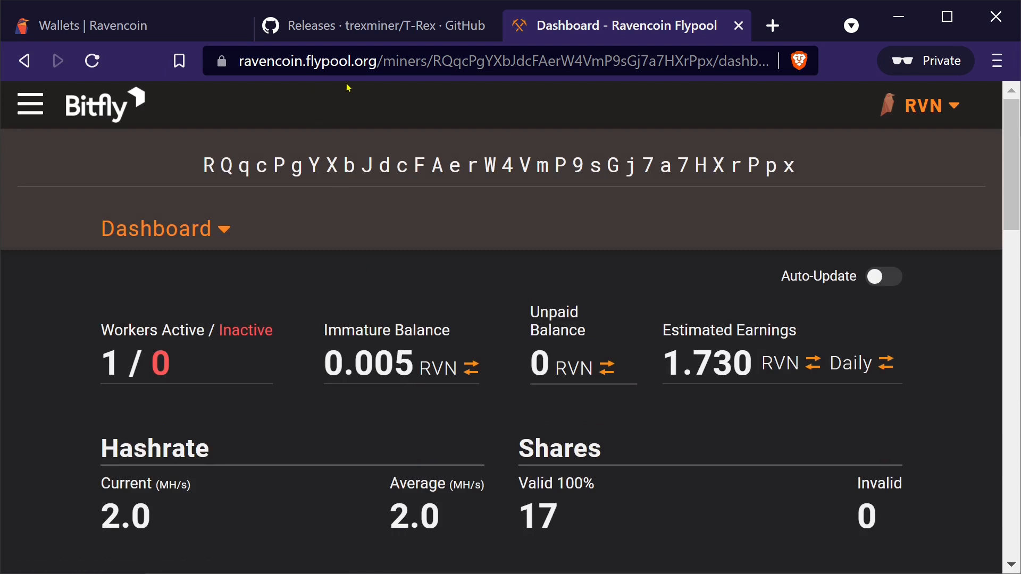
mouse_move(215, 176)
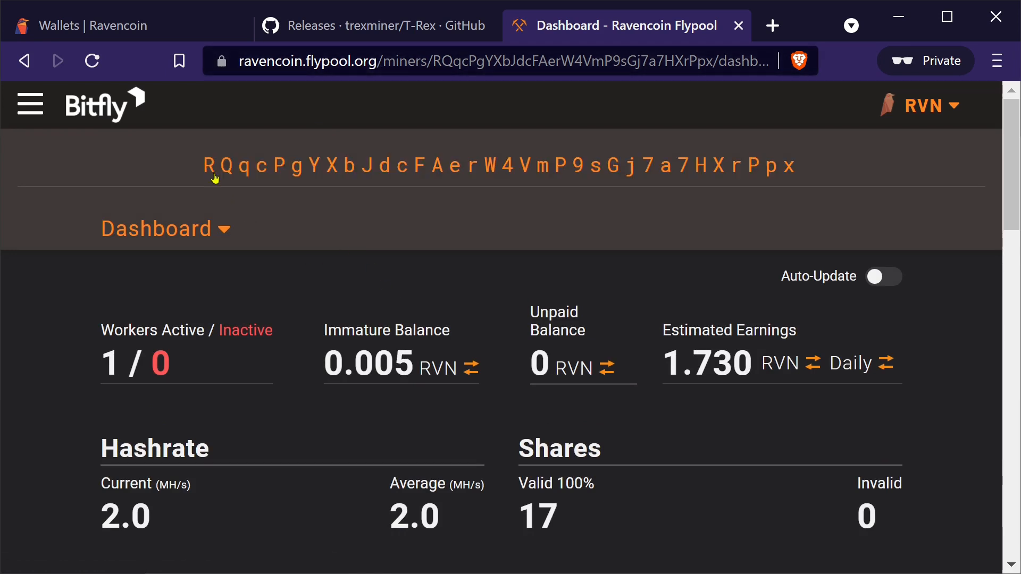
Refresh the Flypool dashboard so worker pc shows active at 2.0 MH/s with 17 valid shares
scroll(down, 3)
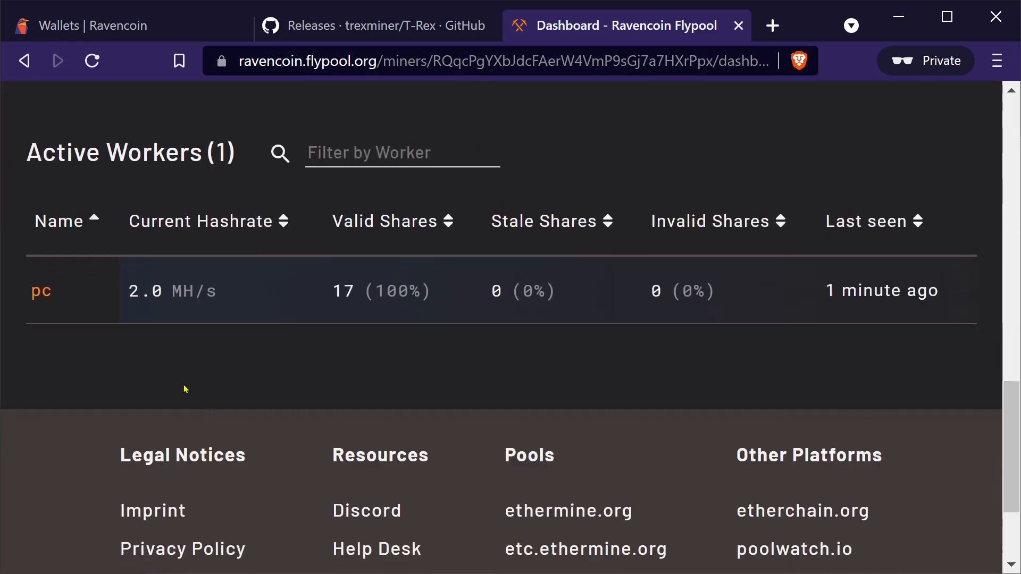
mouse_move(272, 342)
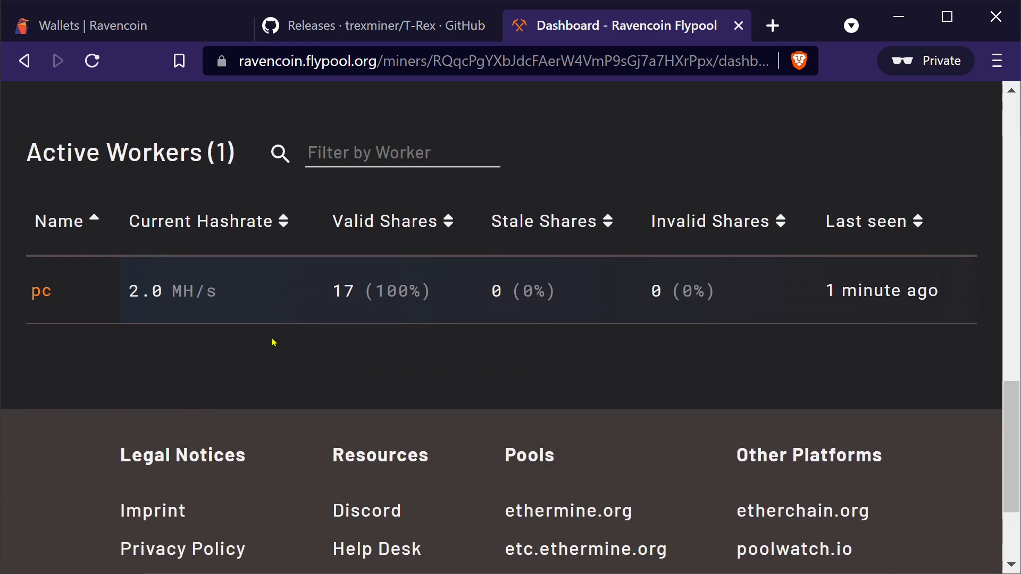
scroll(up, 3)
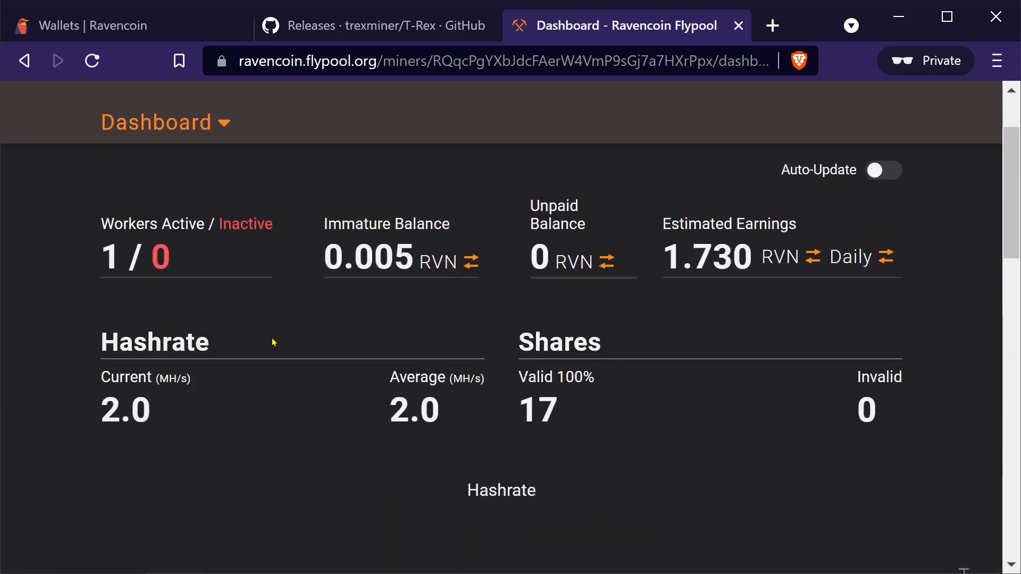
scroll(up, 3)
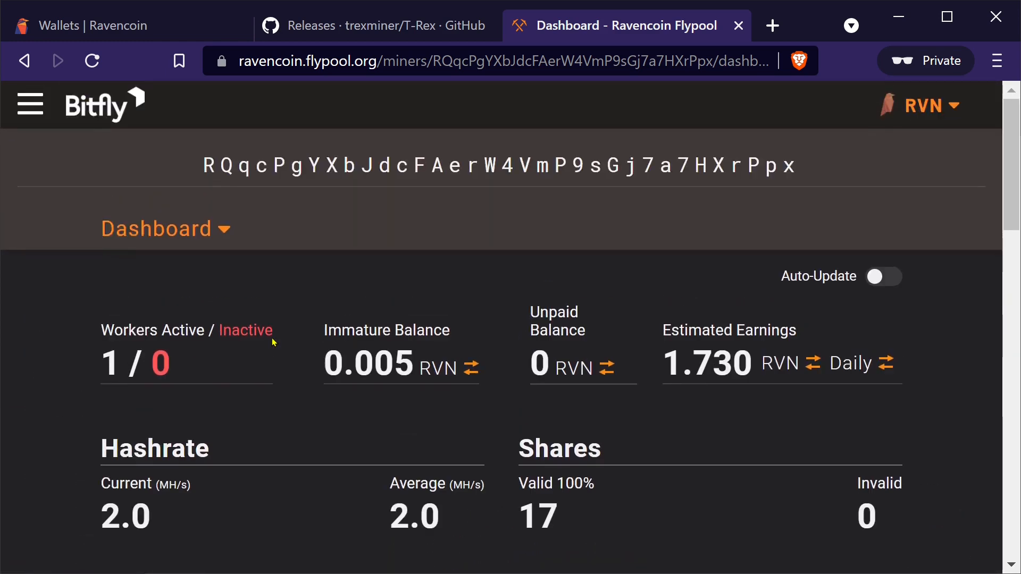
scroll(down, 3)
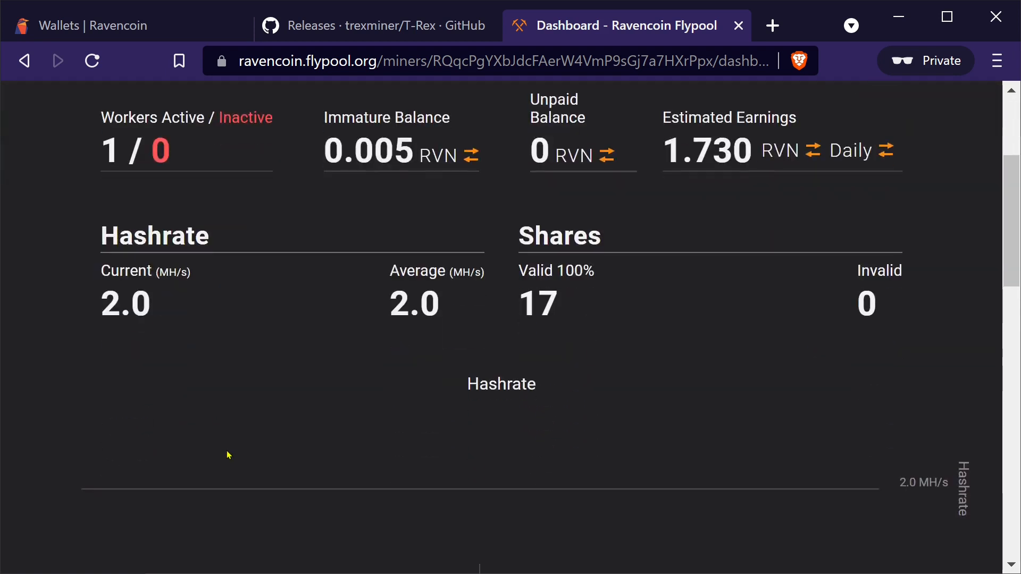
scroll(up, 3)
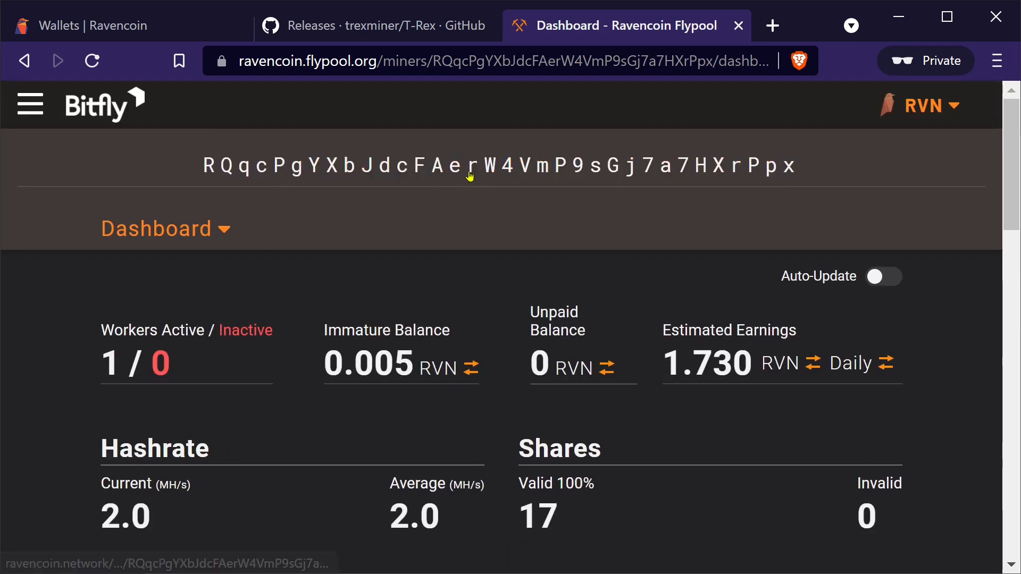
mouse_move(452, 140)
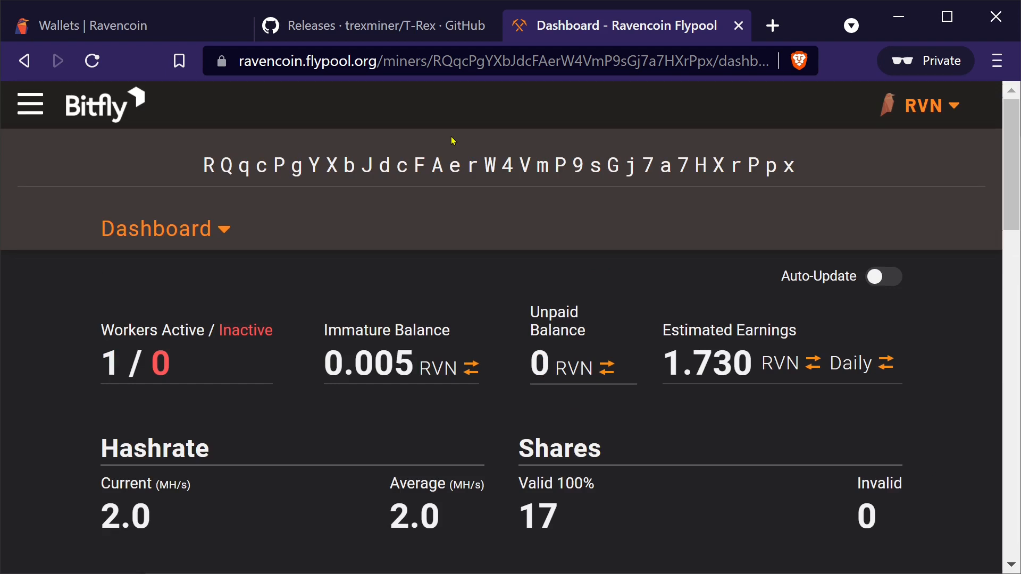
mouse_move(497, 374)
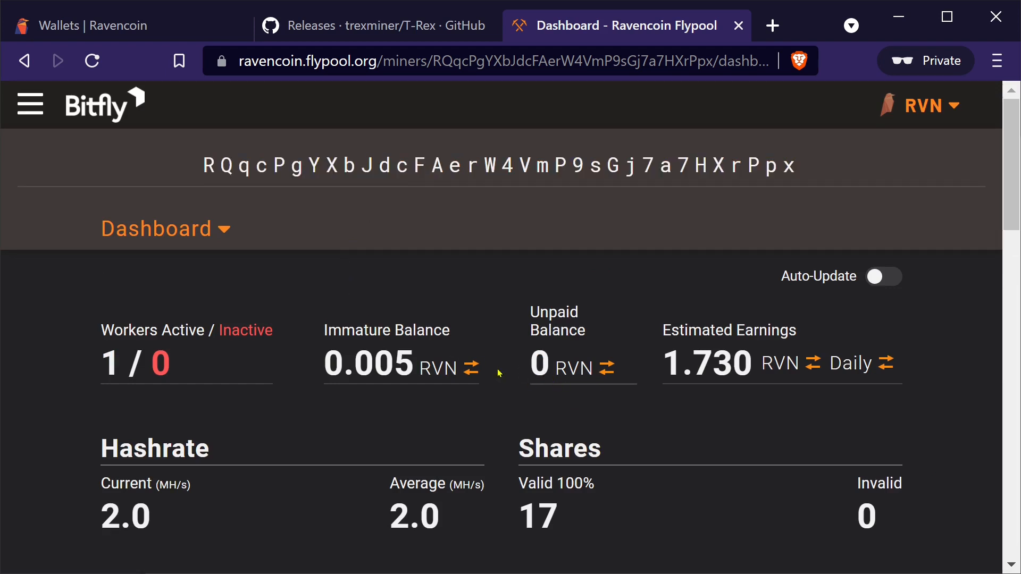
mouse_move(392, 458)
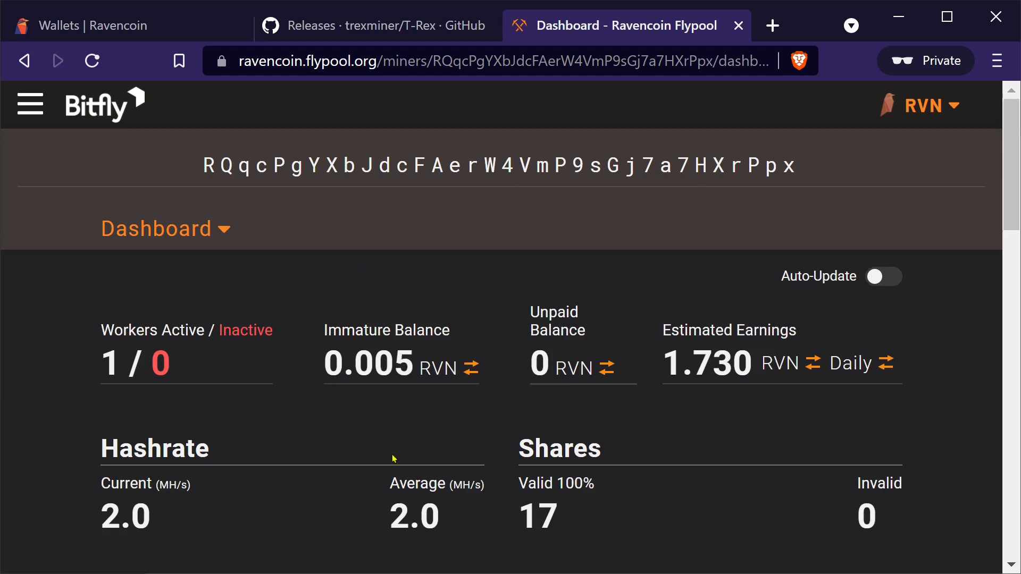
scroll(down, 3)
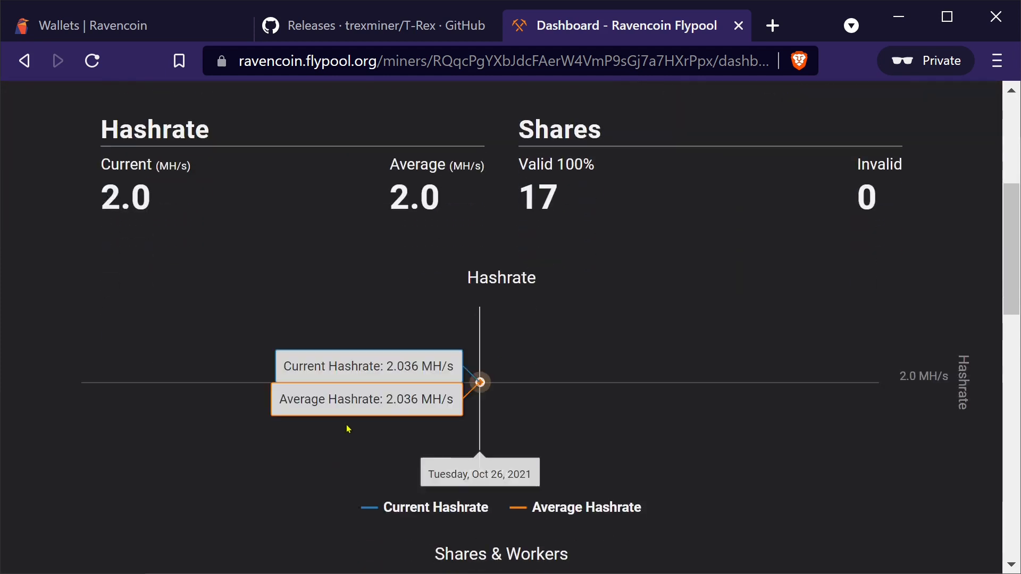
click(91, 61)
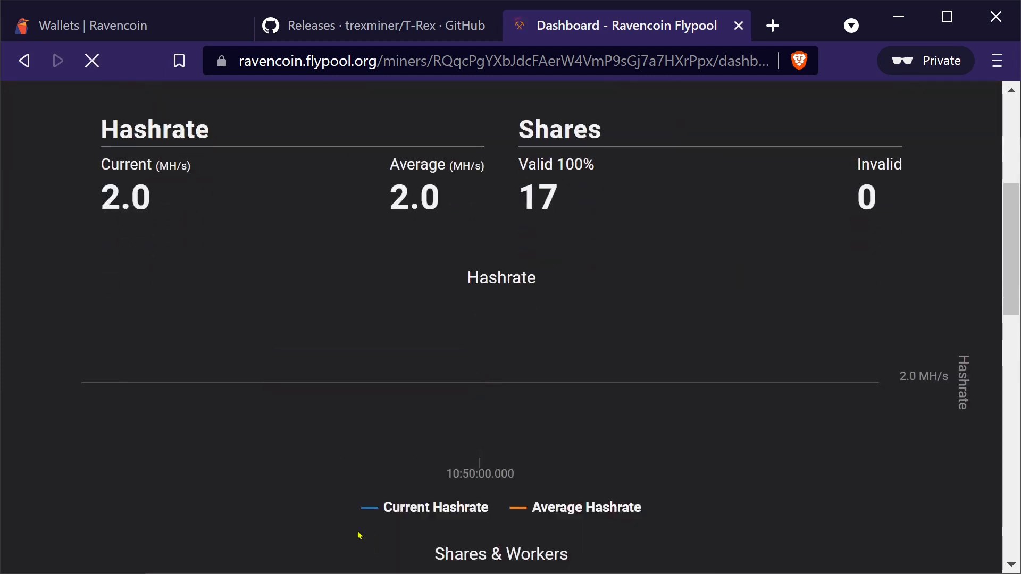
scroll(up, 3)
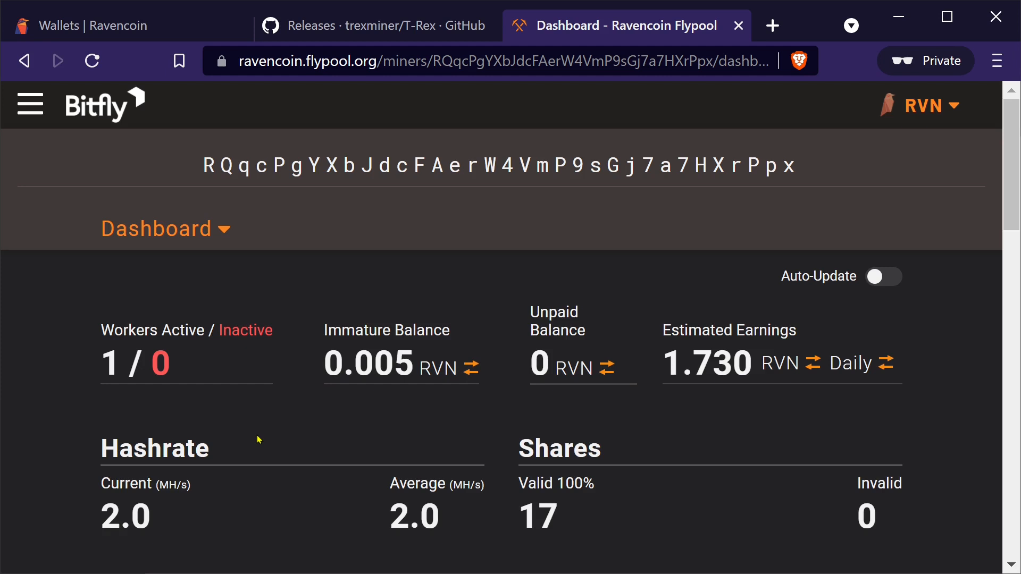
mouse_move(109, 180)
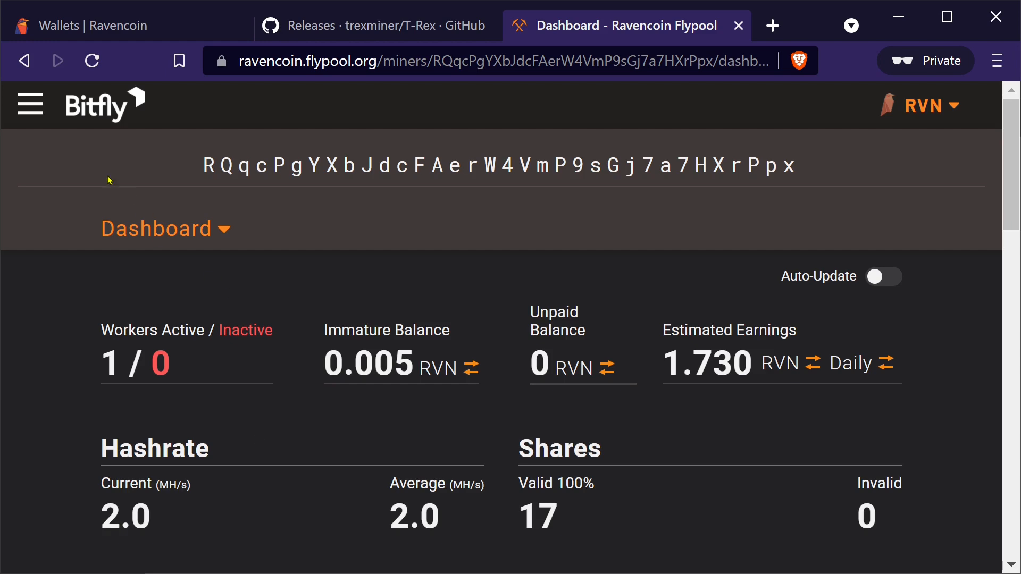